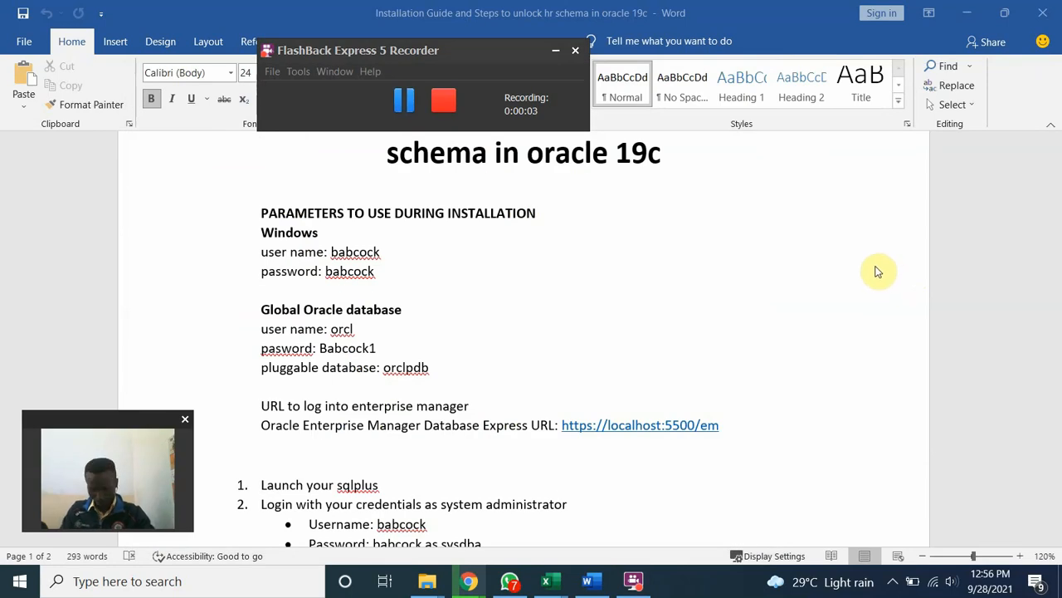
mouse_move(883, 269)
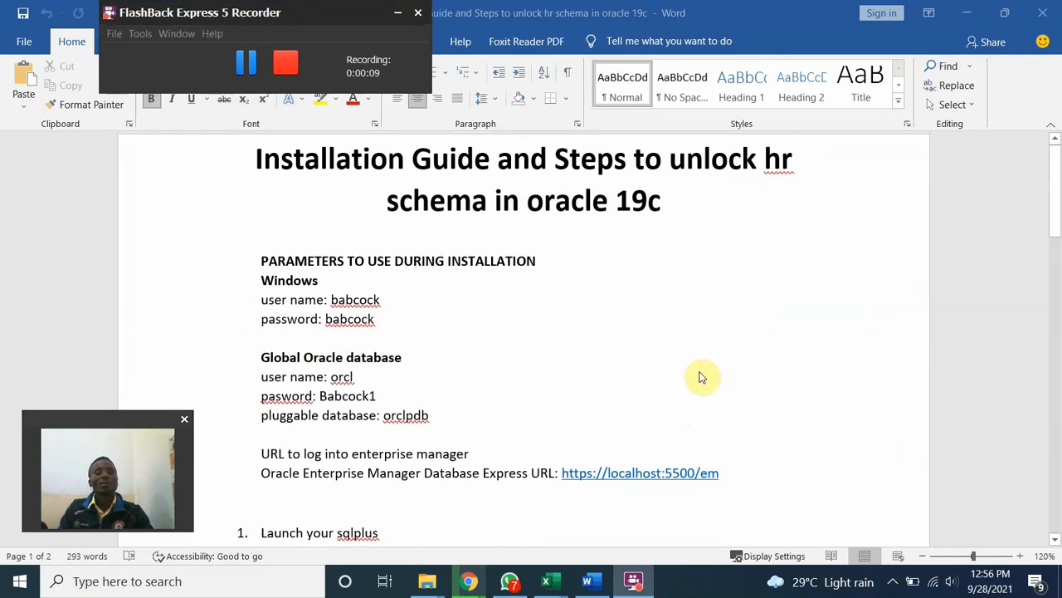
mouse_move(686, 336)
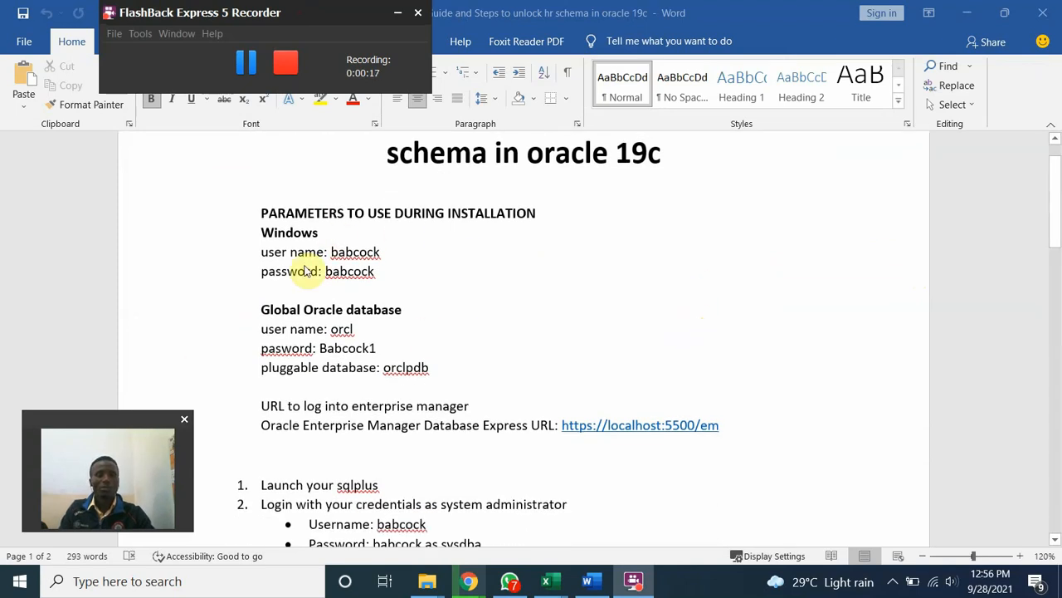
mouse_move(437, 303)
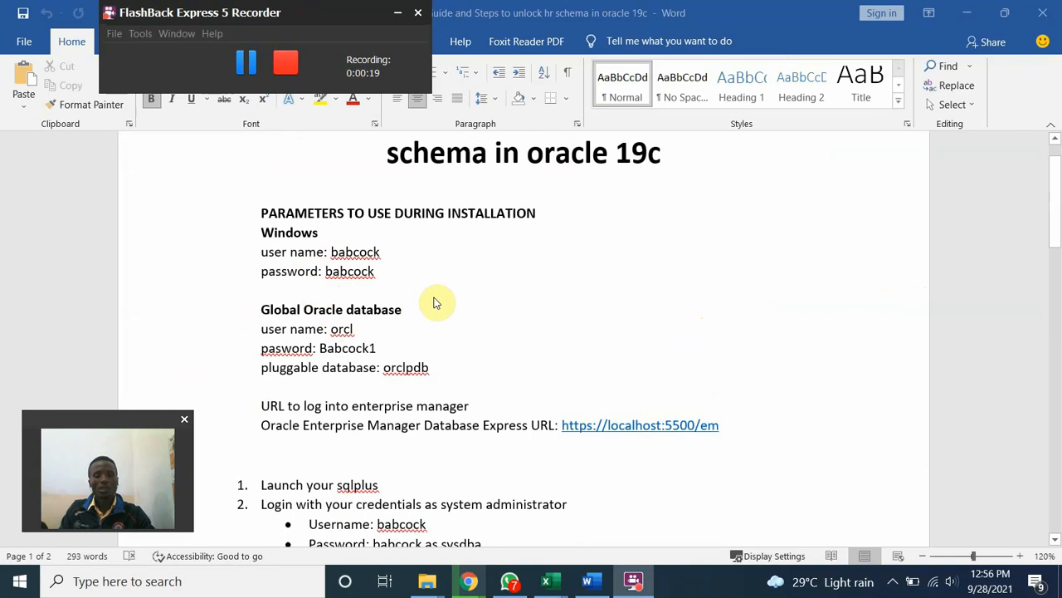
Open File Explorer and go into the db_home folder on Local Disk (C:)
scroll(down, 3)
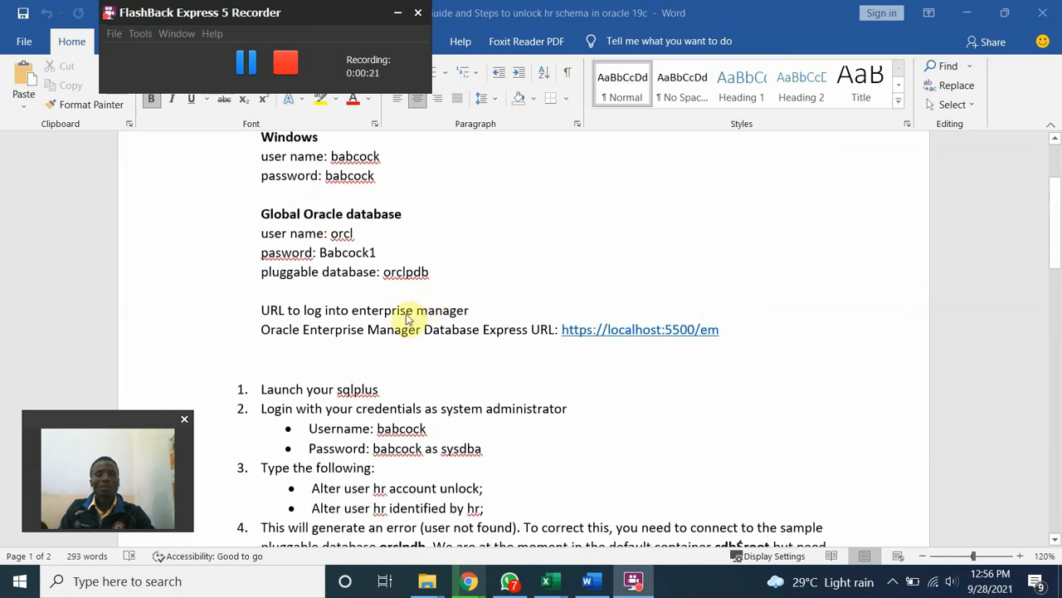
mouse_move(330, 339)
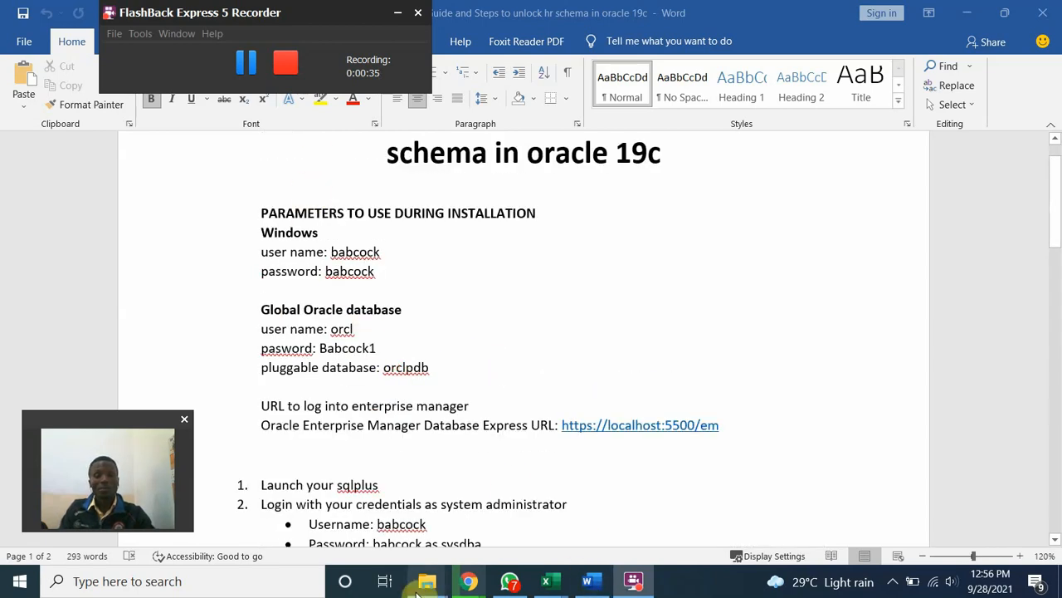
click(427, 580)
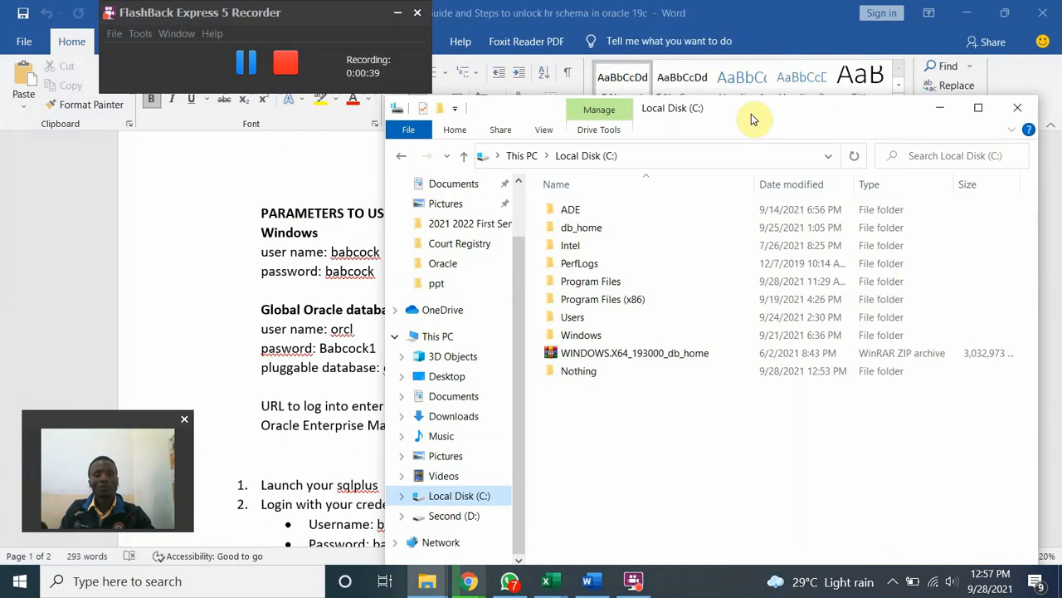
click(581, 227)
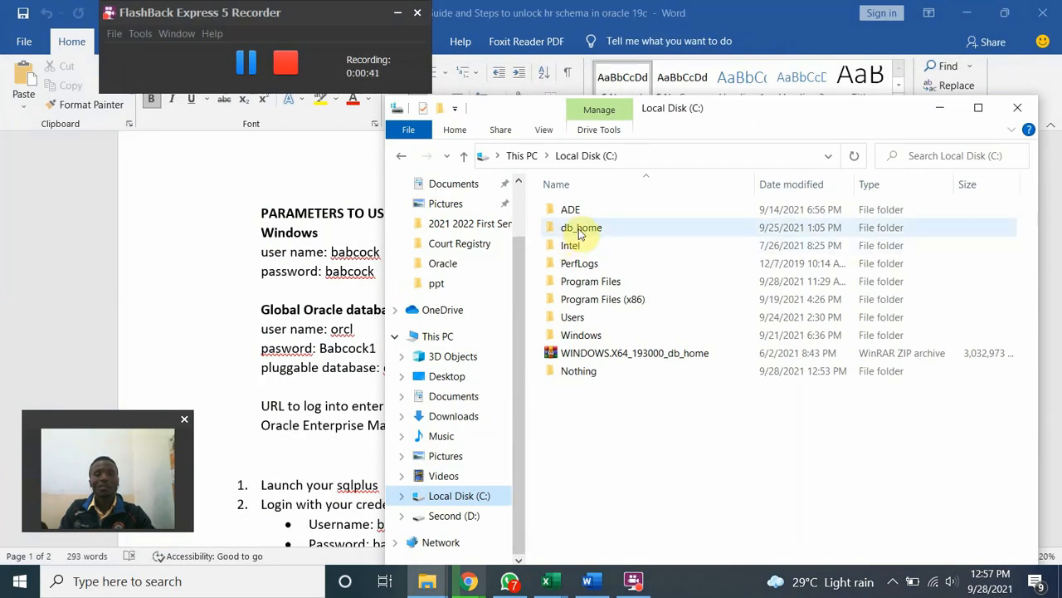
double_click(581, 226)
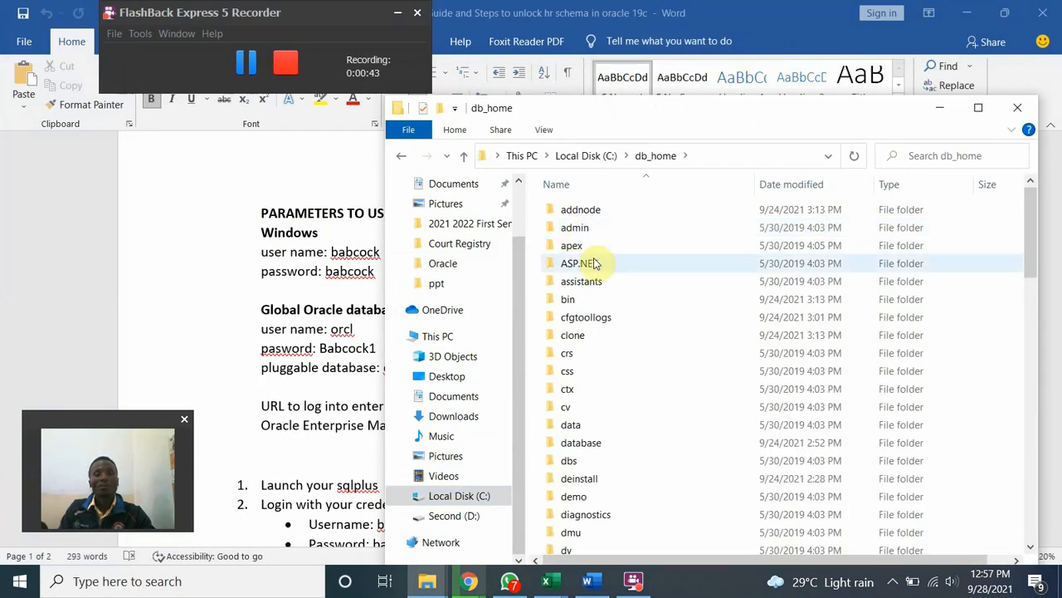
scroll(down, 3)
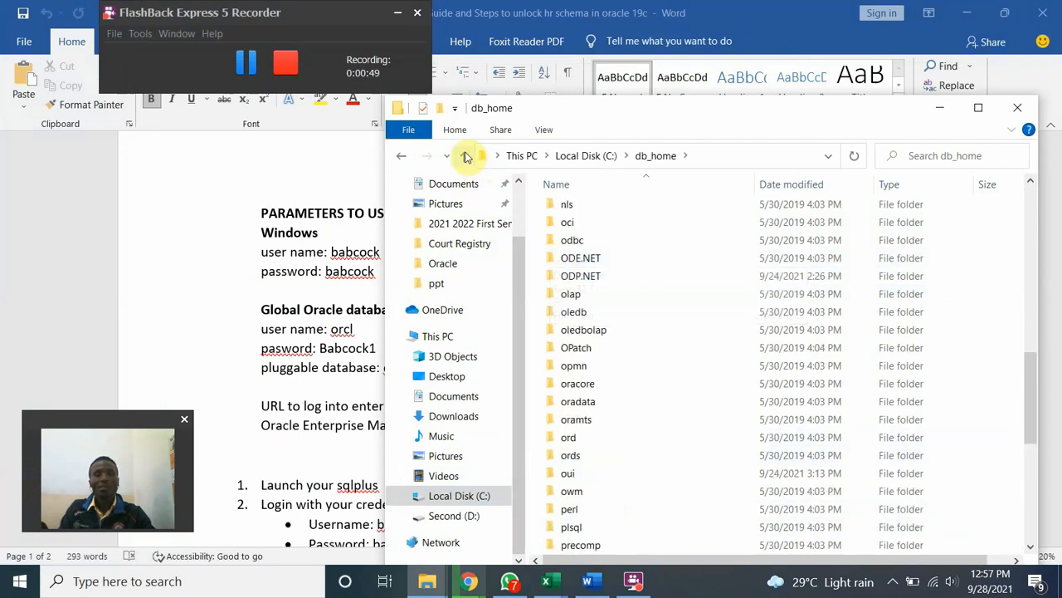
click(463, 155)
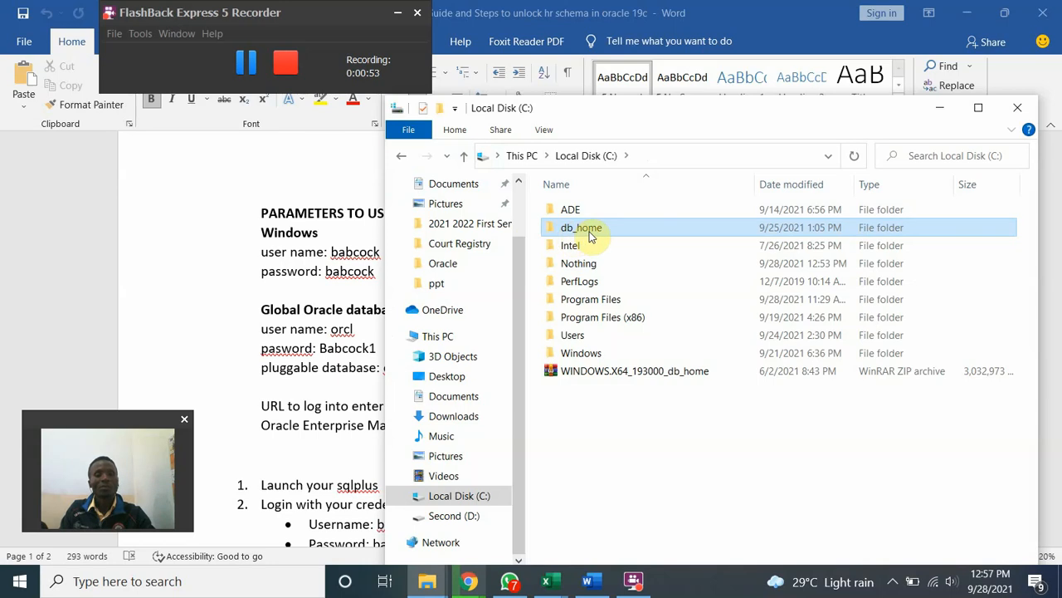
mouse_move(590, 233)
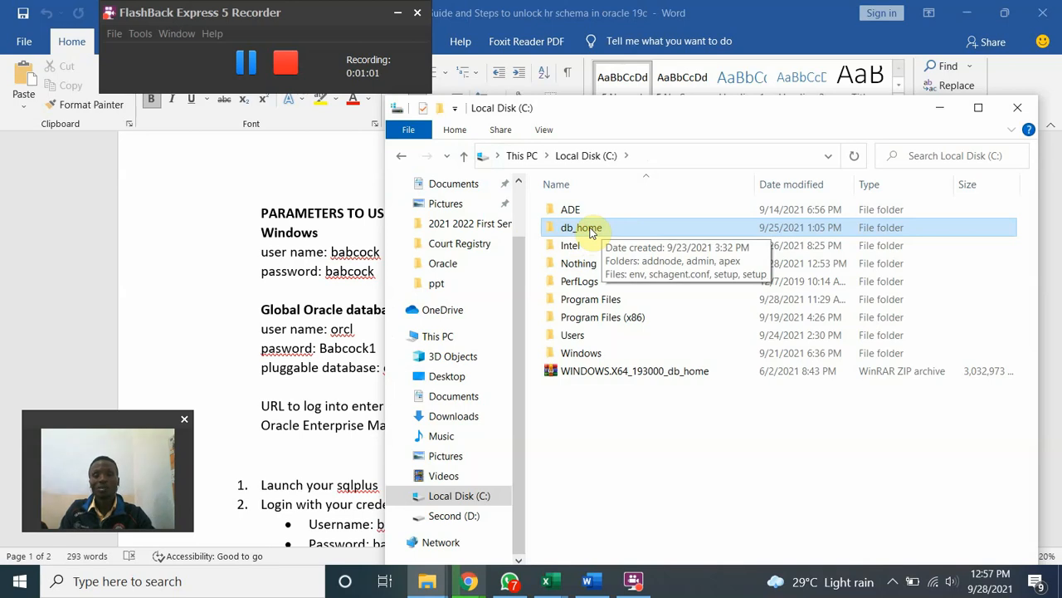
double_click(581, 227)
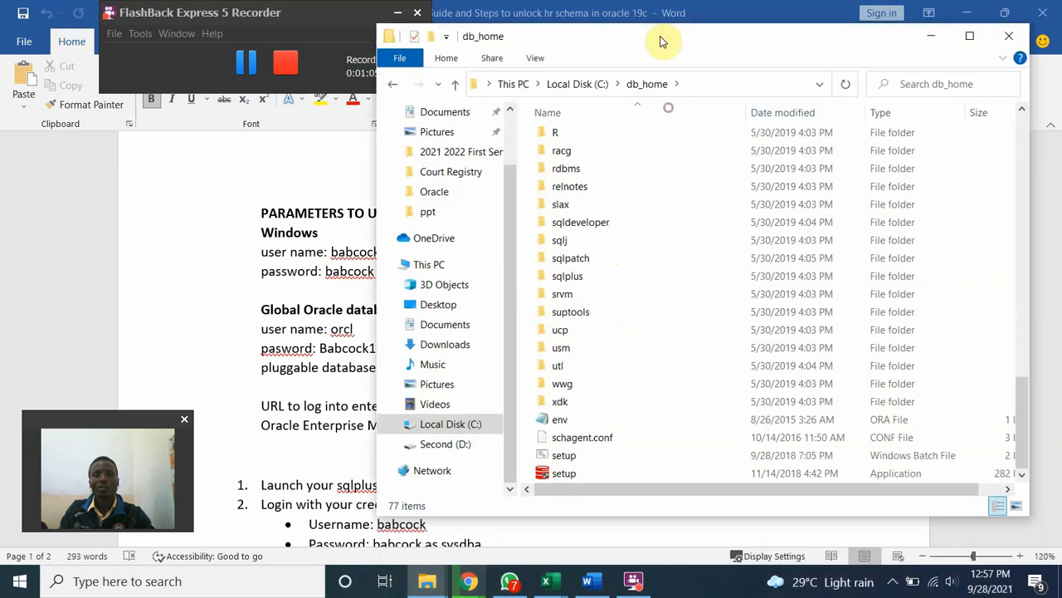
Run setup.exe from db_home as administrator to launch the Oracle installer
click(563, 467)
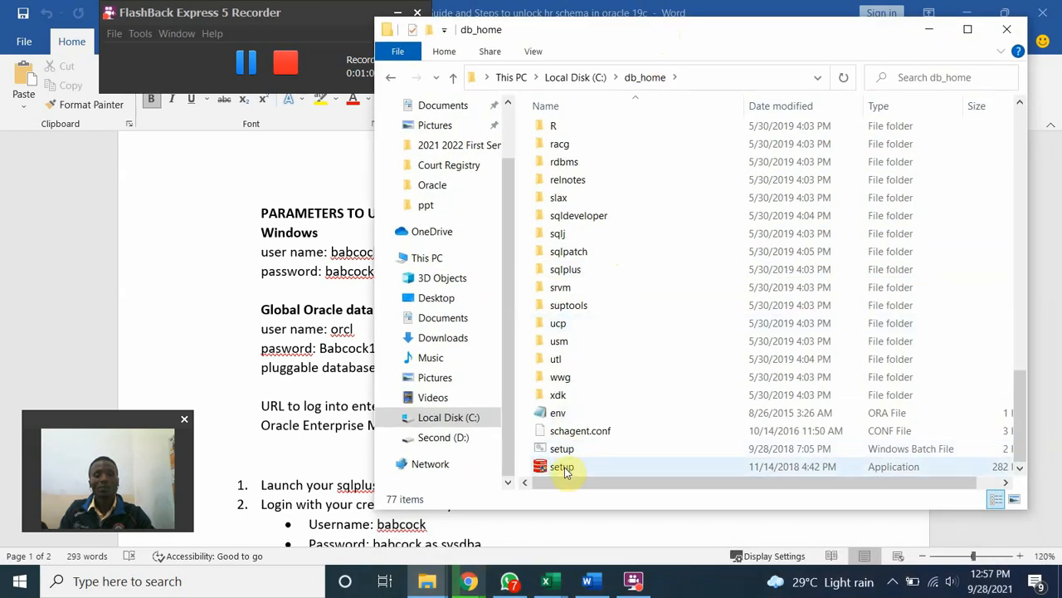
click(562, 466)
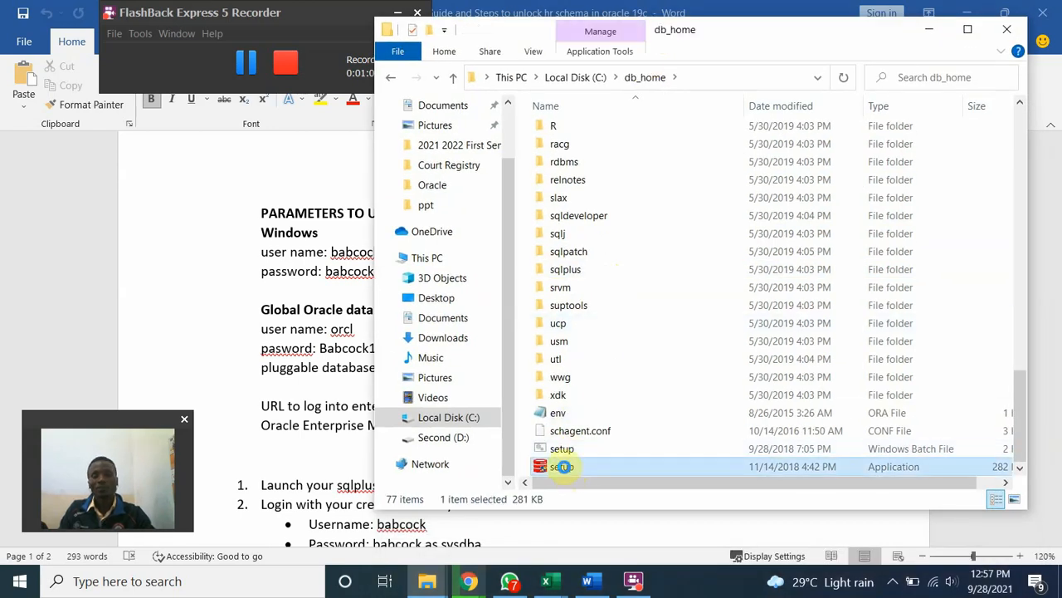
right_click(563, 465)
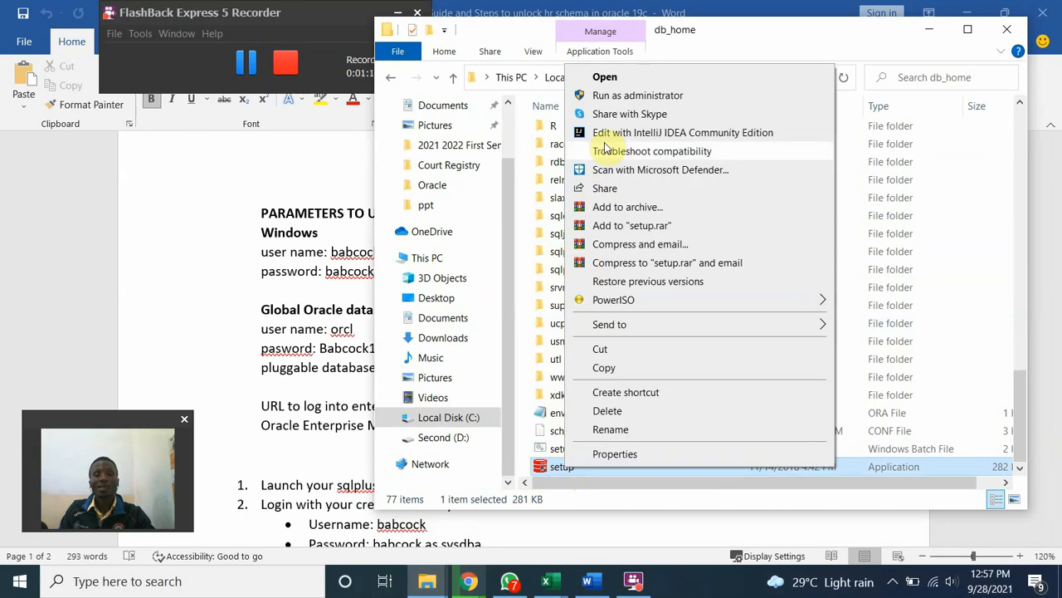
mouse_move(637, 94)
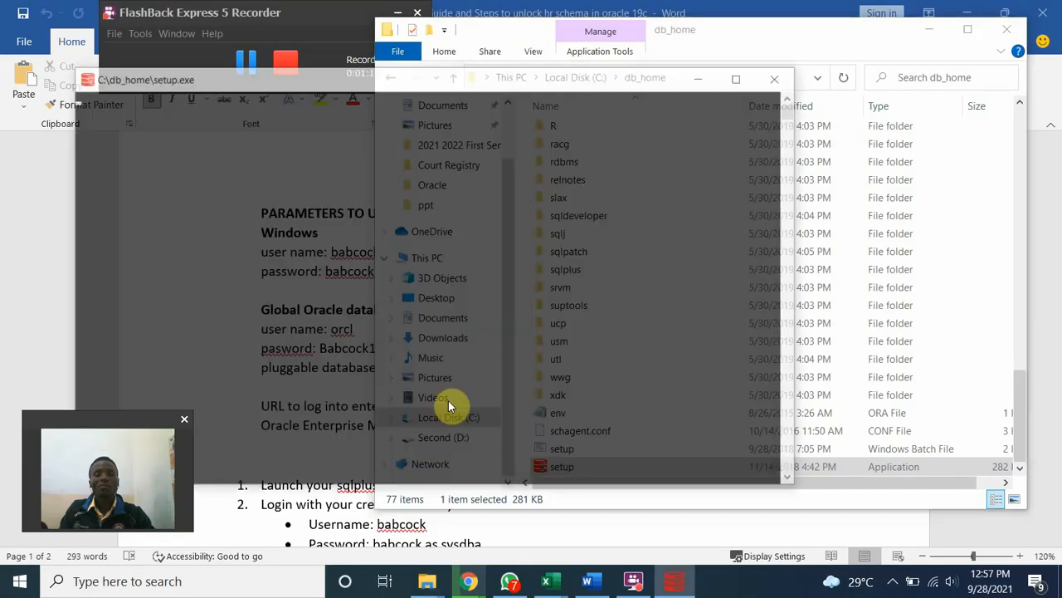
double_click(562, 465)
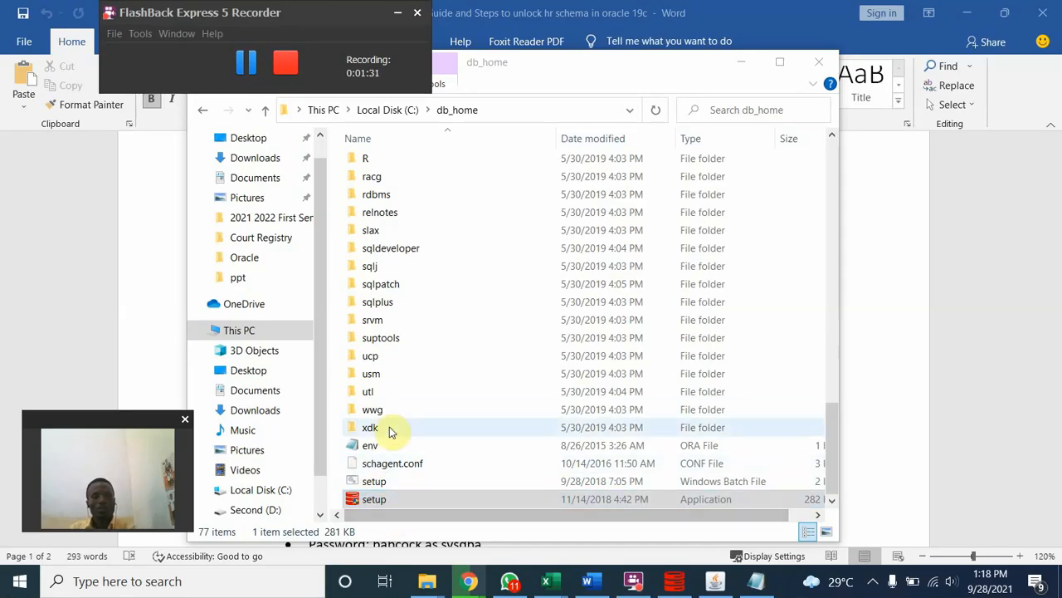
click(374, 499)
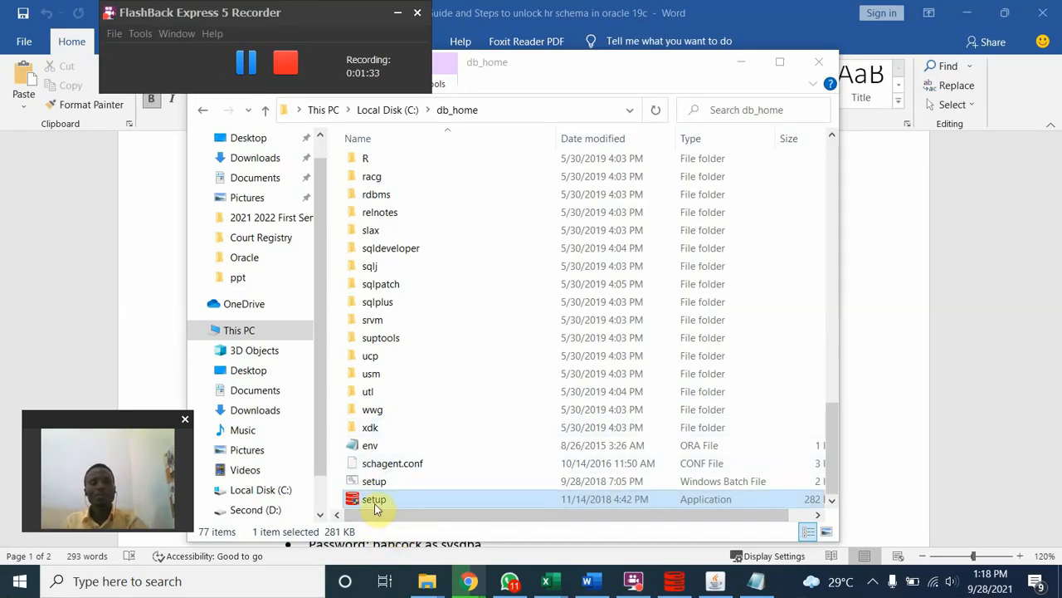
mouse_move(406, 509)
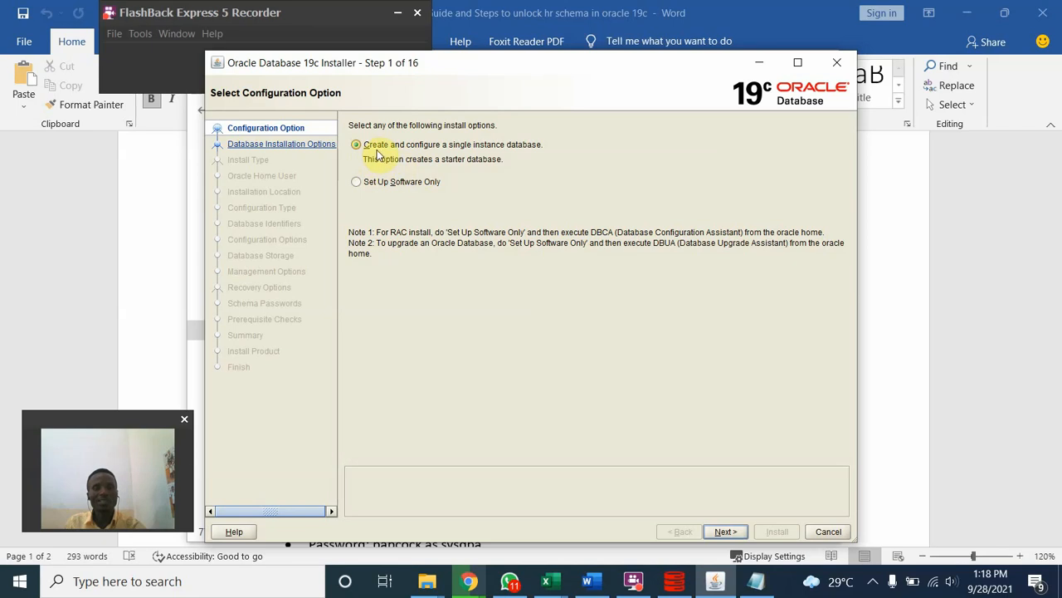
mouse_move(471, 156)
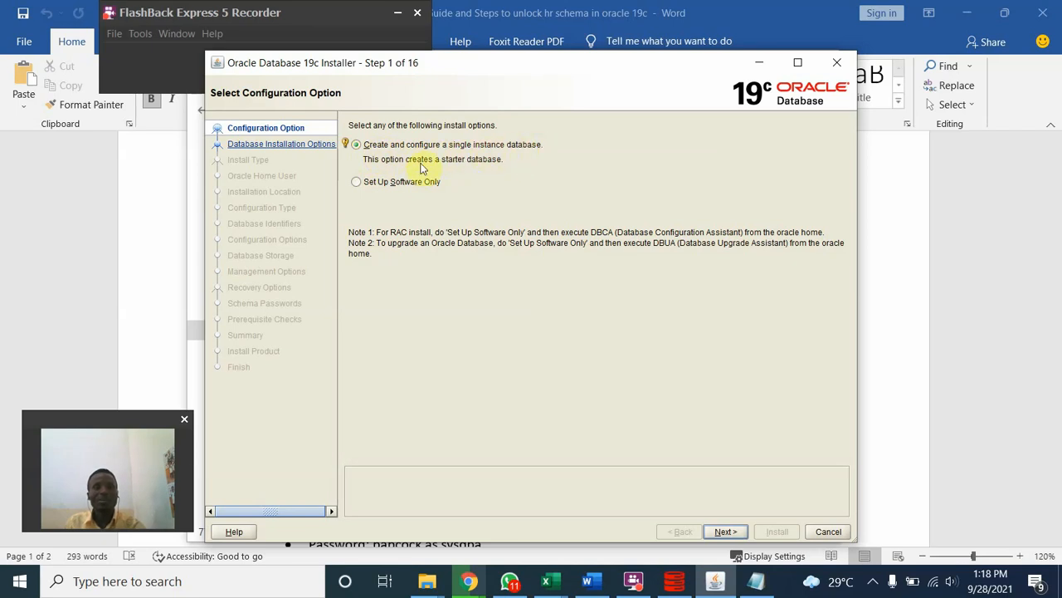
mouse_move(424, 196)
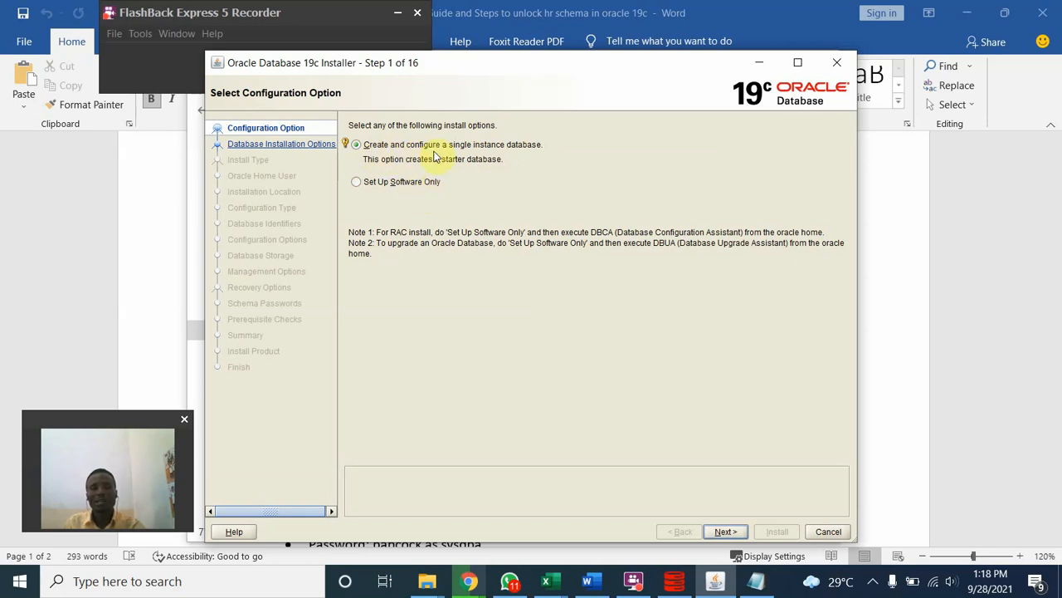
mouse_move(724, 531)
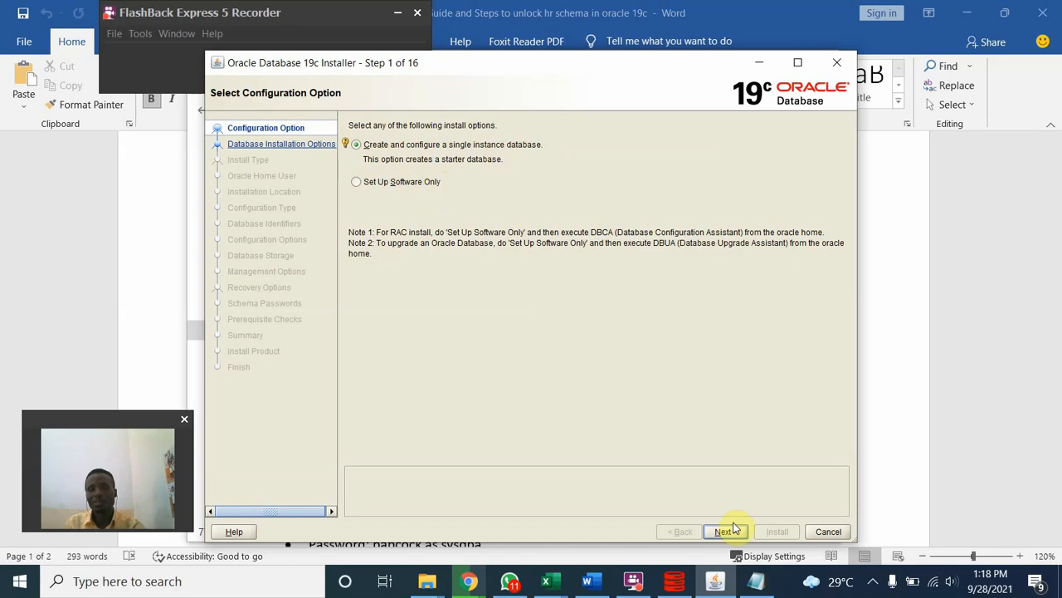
Choose Desktop class on the Select System Class page and proceed
click(723, 531)
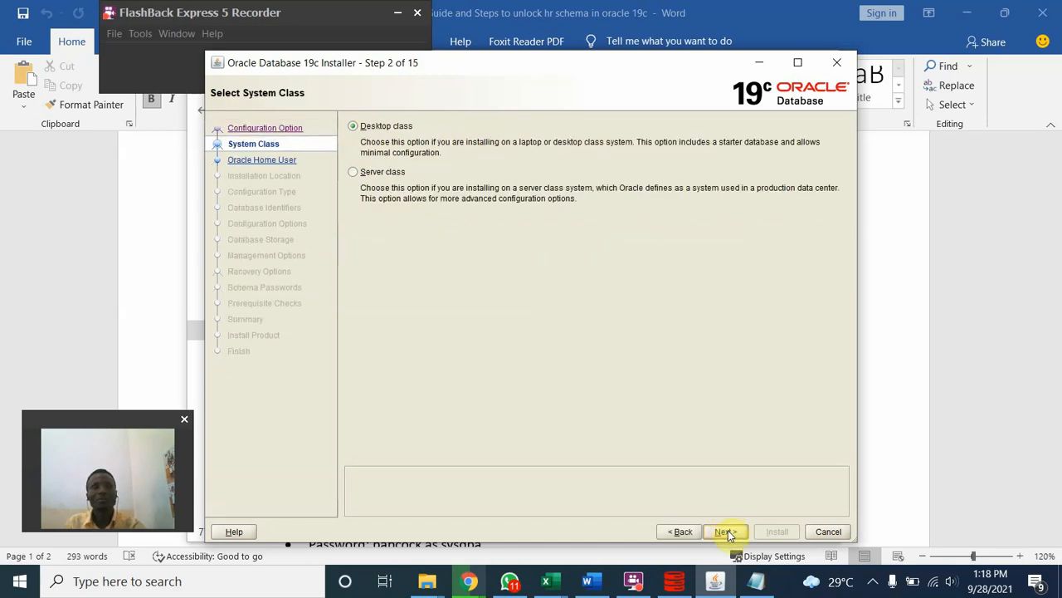
mouse_move(446, 82)
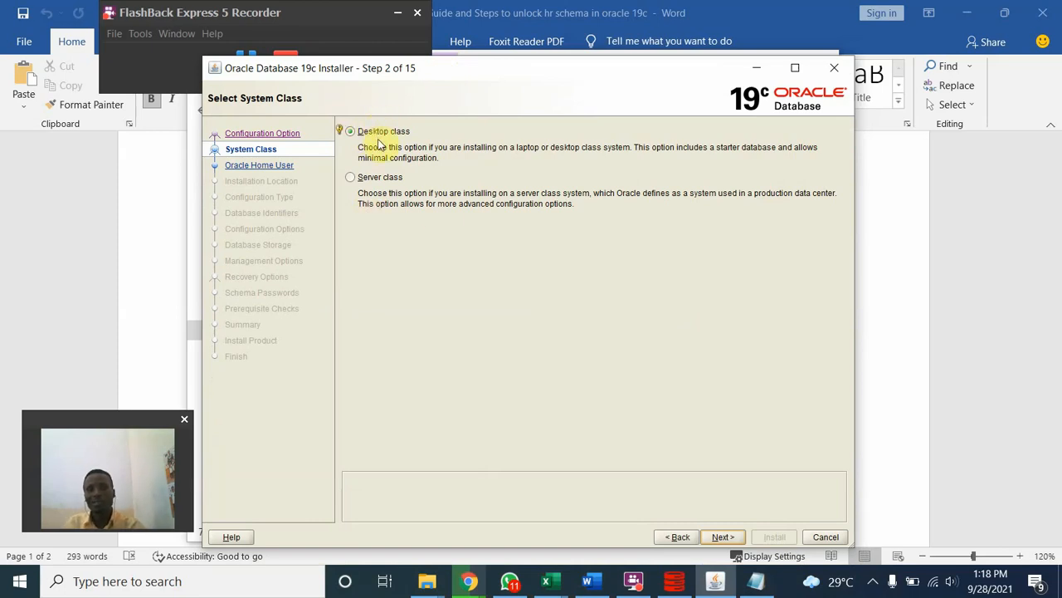
click(721, 536)
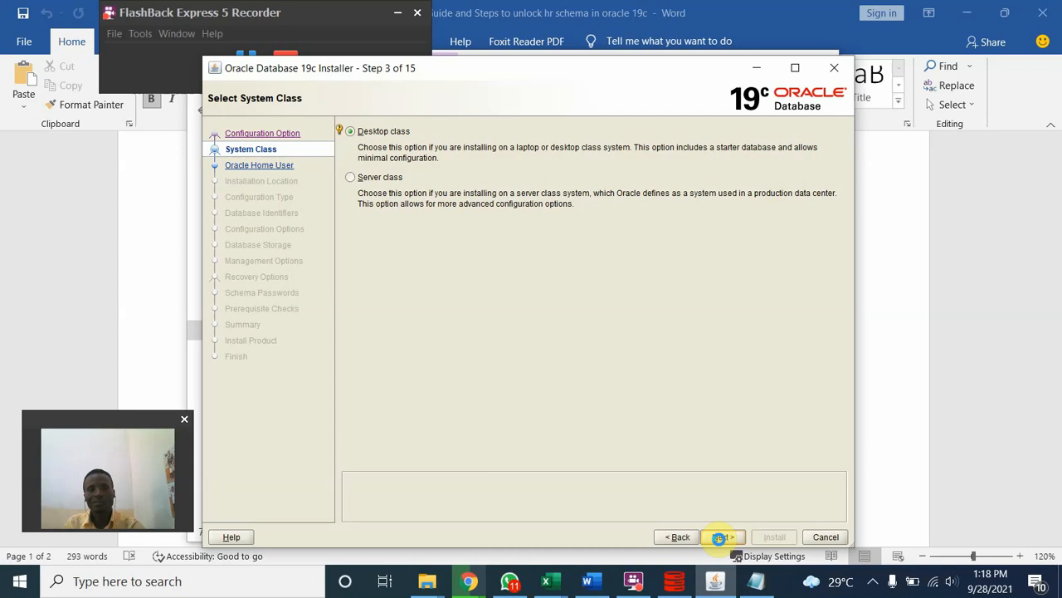
Create a new Windows user 'babcock' with a password as Oracle home owner
click(721, 536)
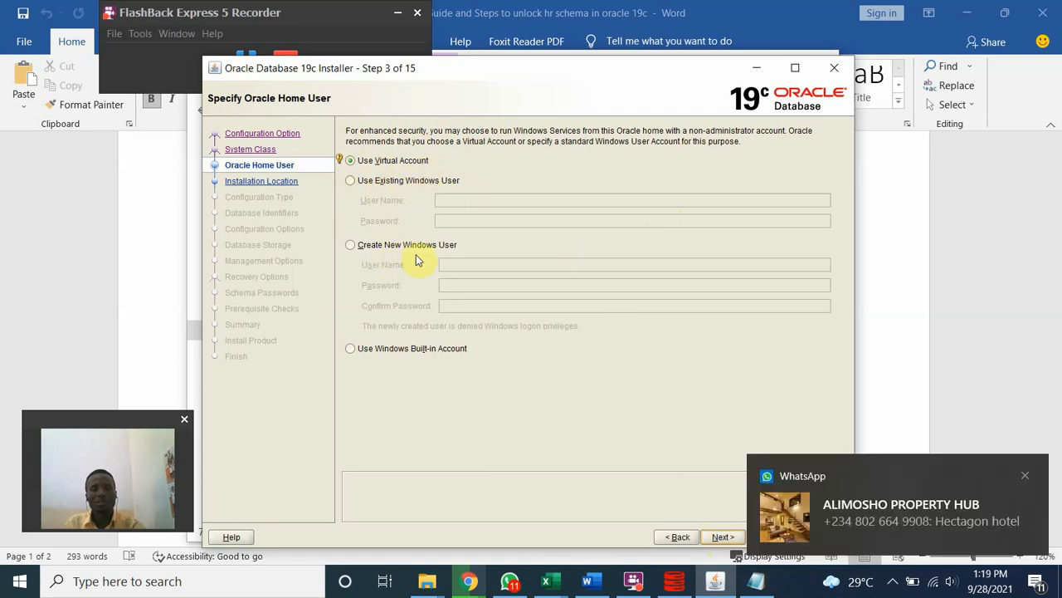
mouse_move(394, 362)
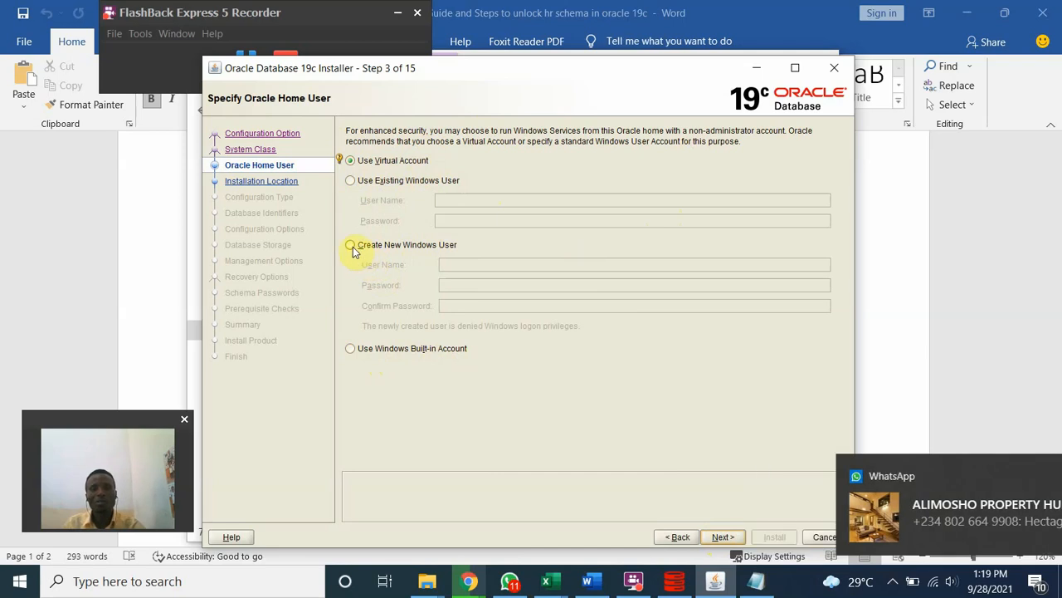
click(350, 244)
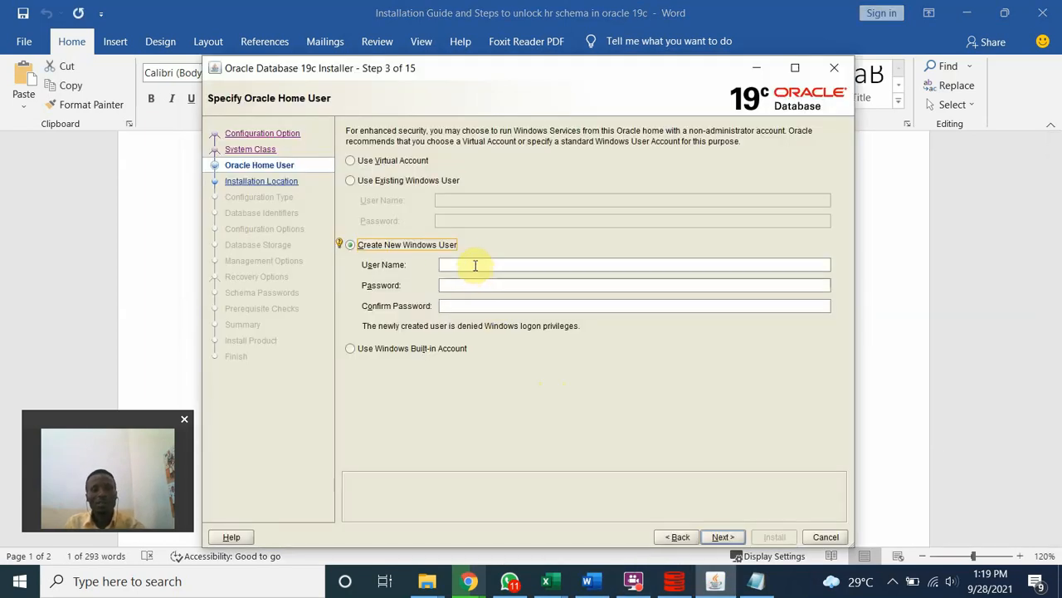
click(474, 264)
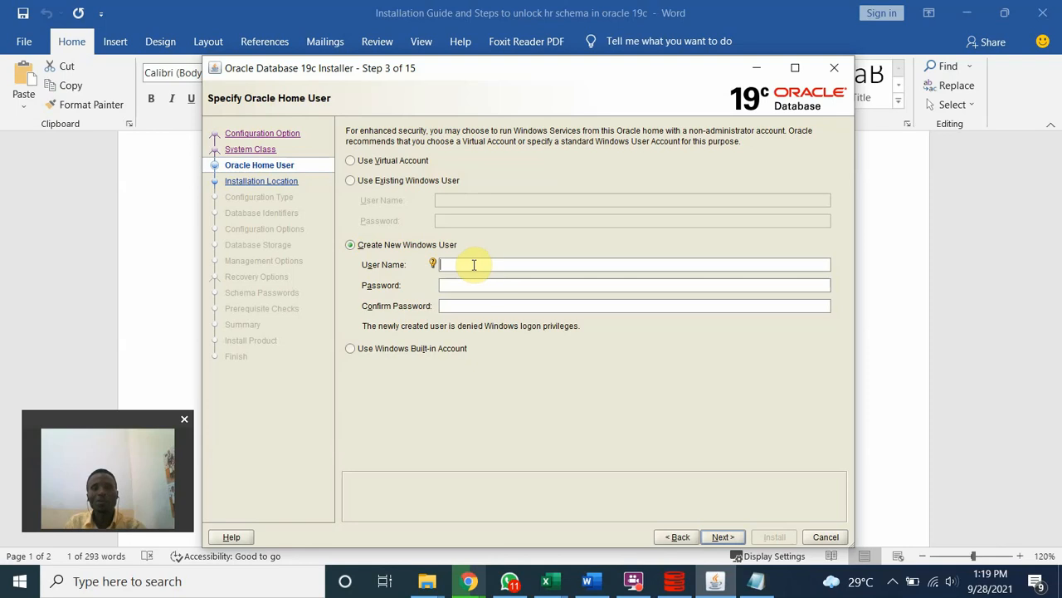
text(babcock)
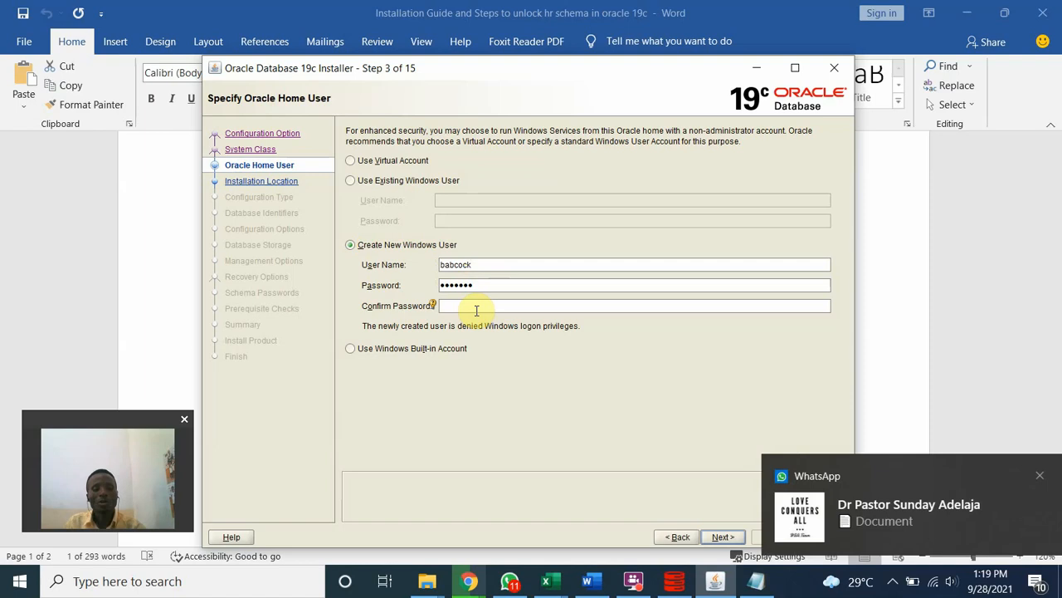
text(••••••)
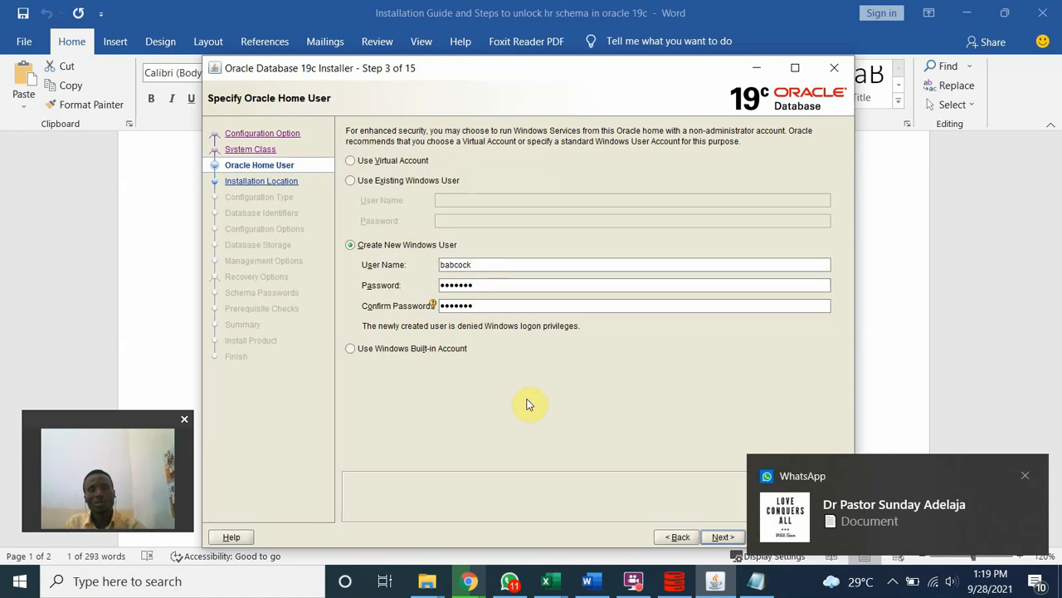
mouse_move(531, 397)
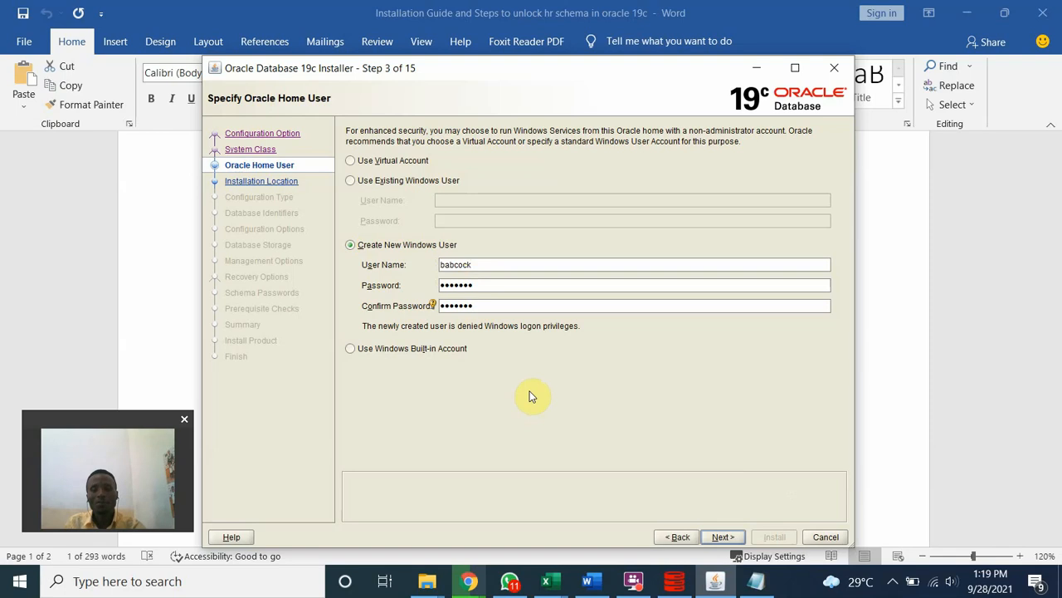
mouse_move(556, 334)
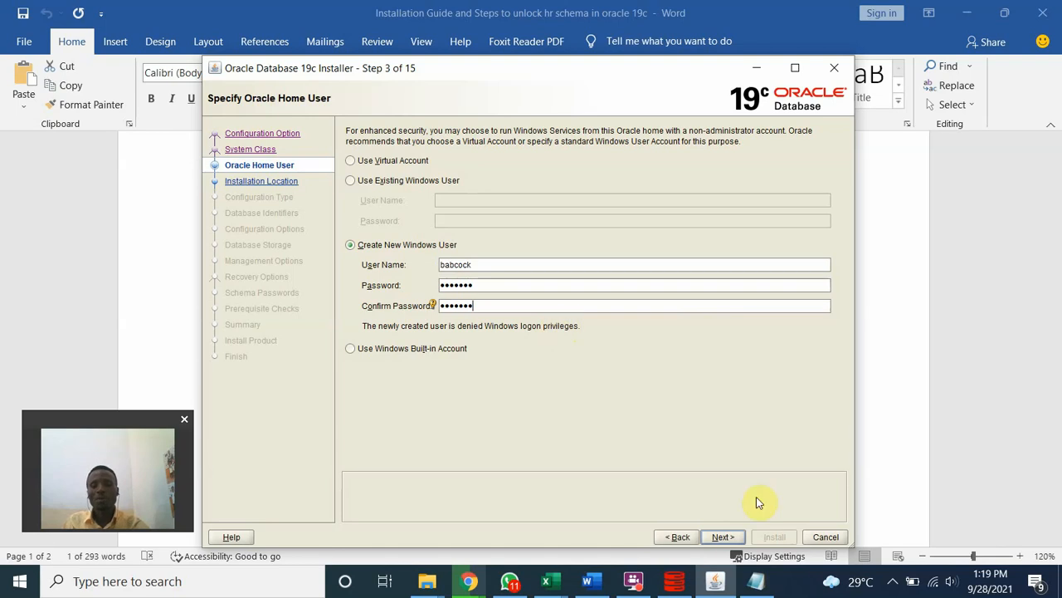
Advance past the Oracle home user step to the Typical Install Configuration page
click(723, 536)
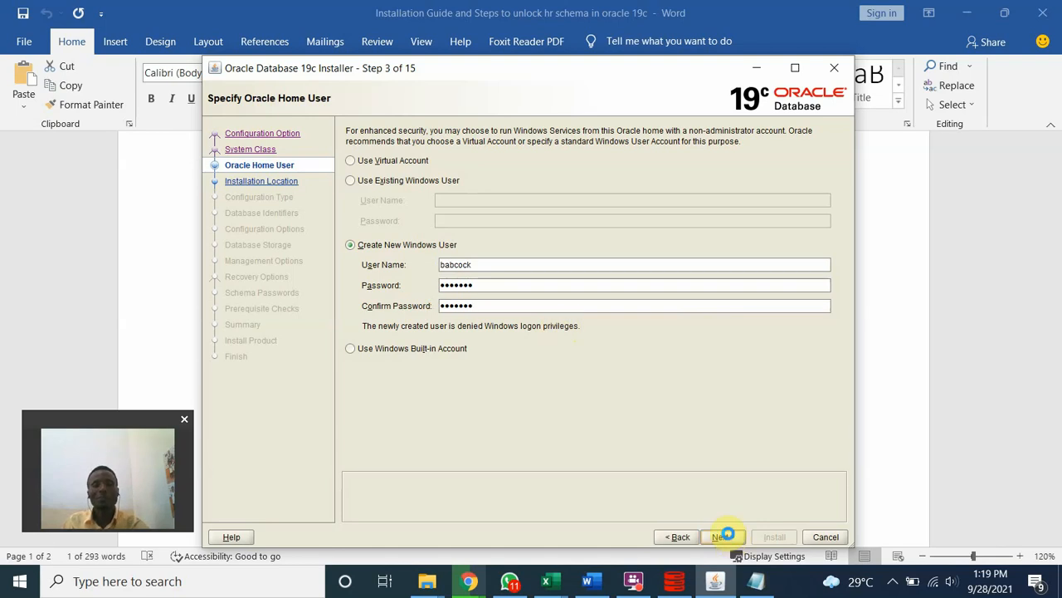
click(722, 536)
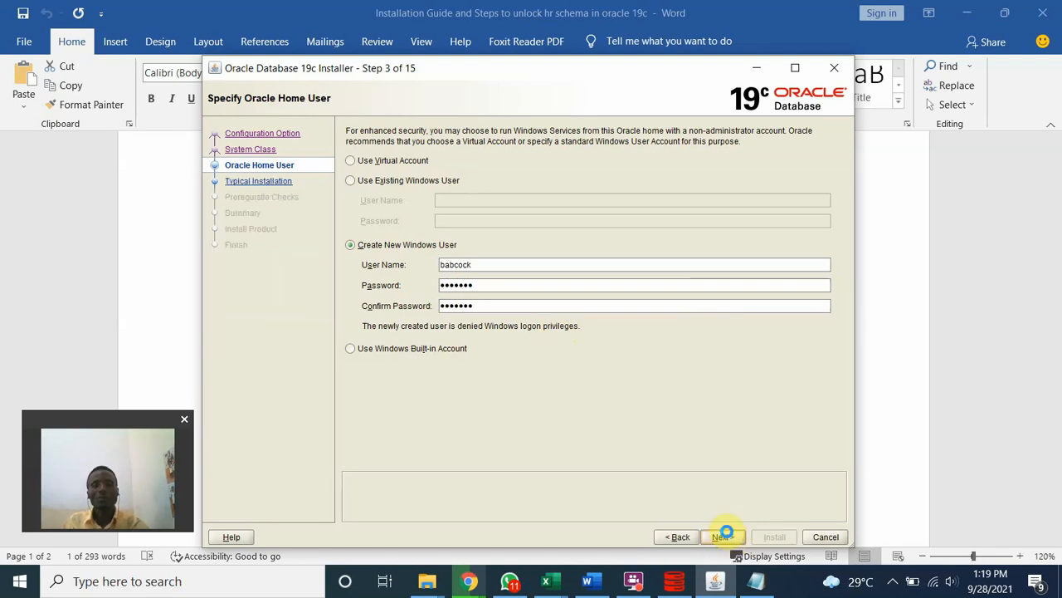
click(722, 536)
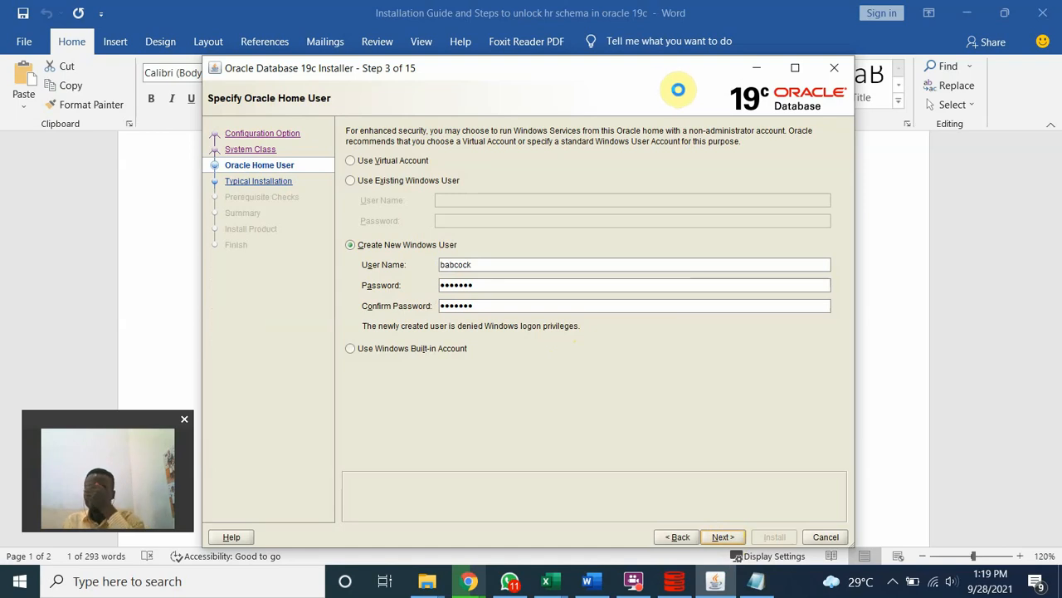
mouse_move(593, 428)
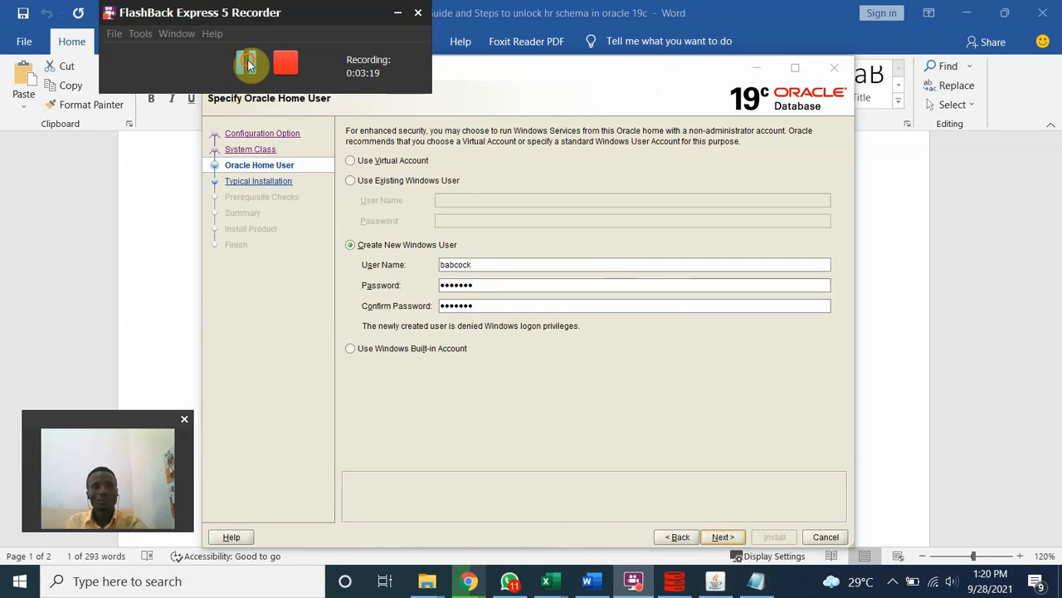
click(721, 536)
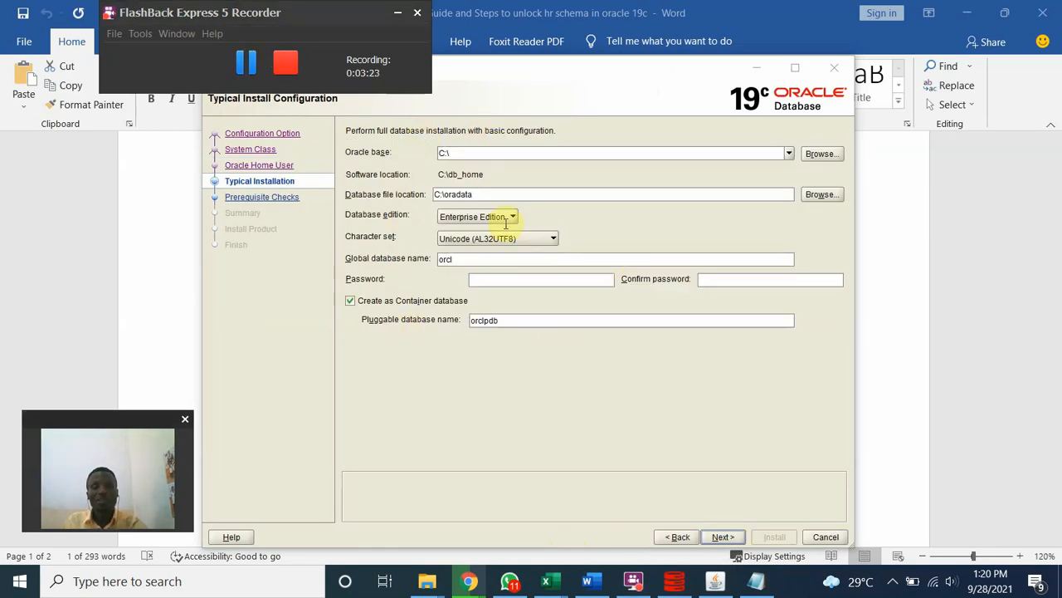
mouse_move(378, 162)
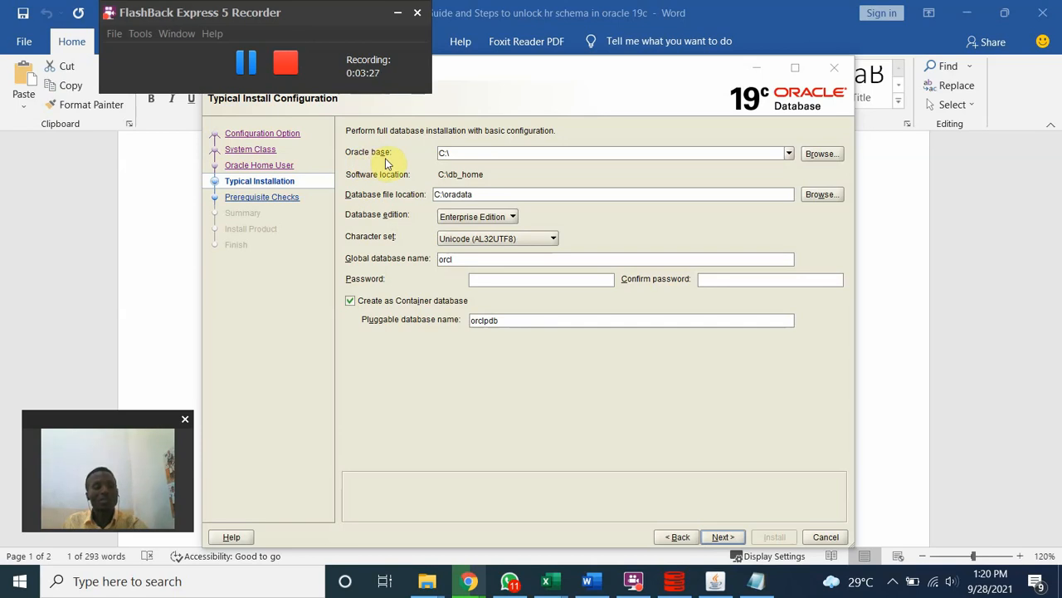
mouse_move(706, 153)
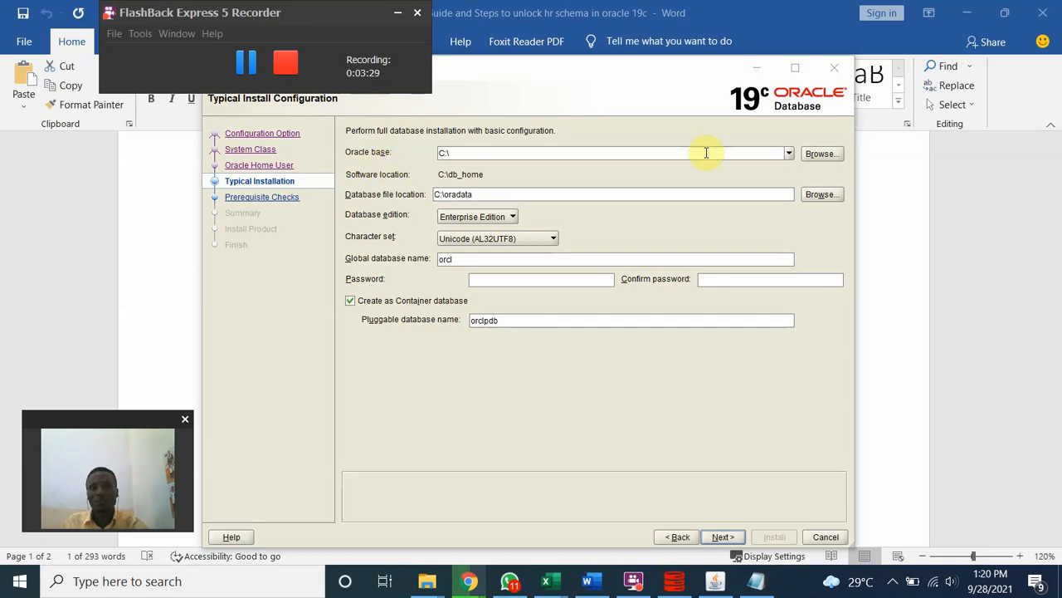
Set Oracle base to the C:\app path, with database names orcl and orclpdb
click(788, 153)
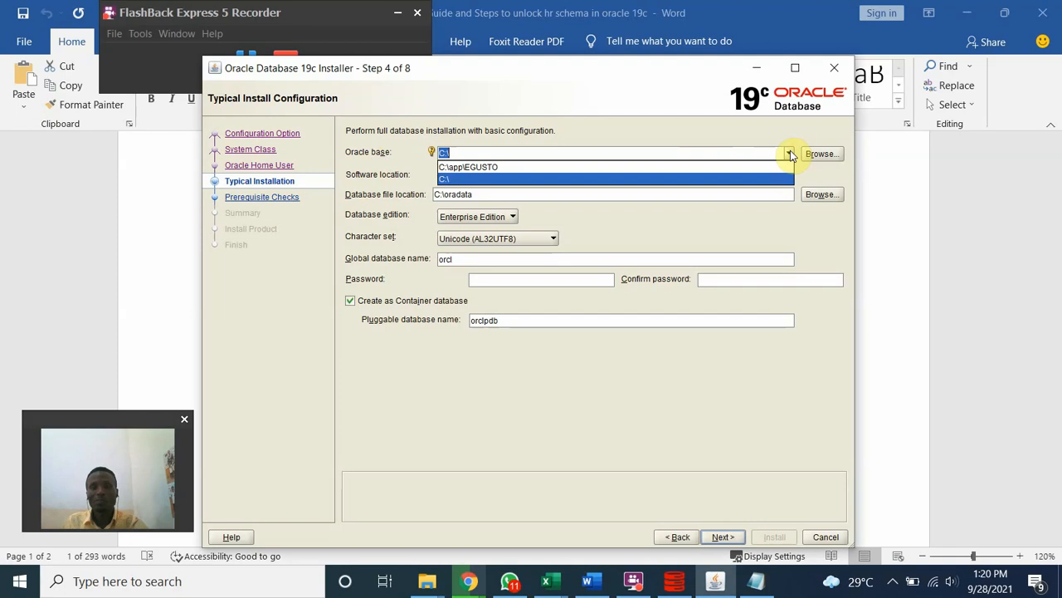
click(467, 167)
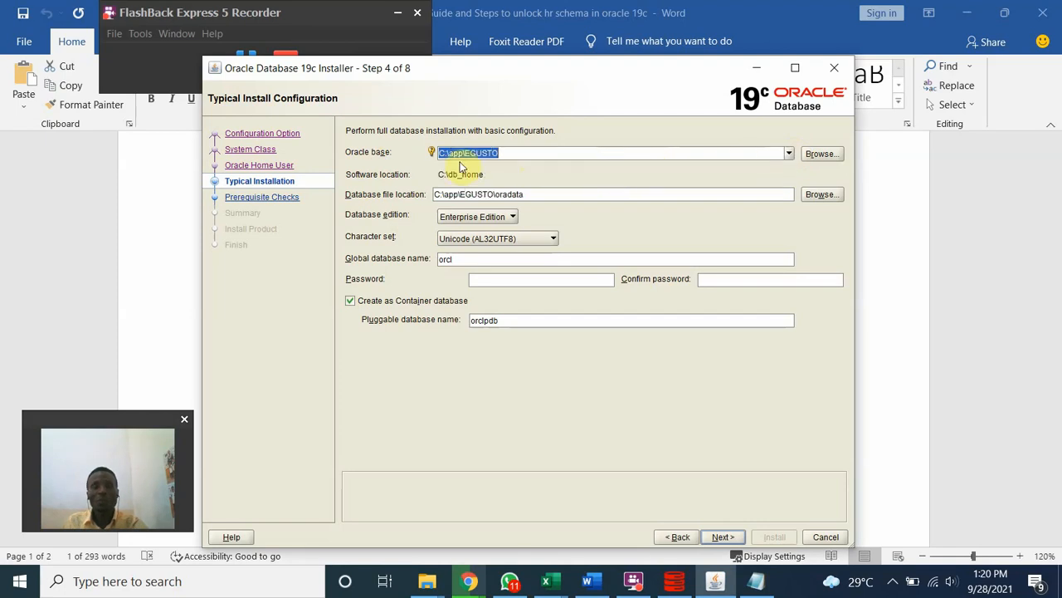
mouse_move(523, 164)
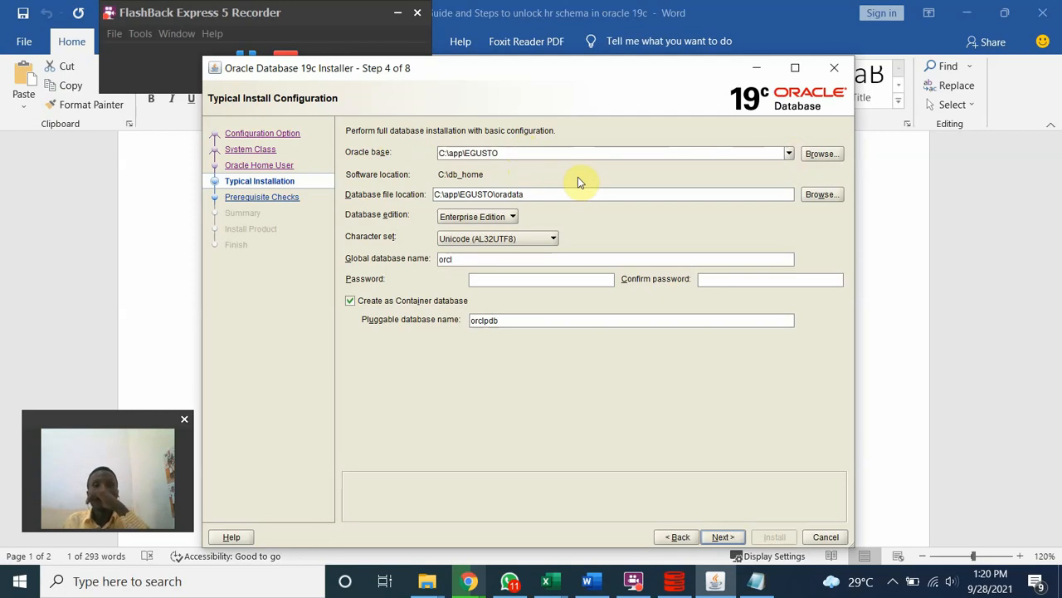
mouse_move(693, 144)
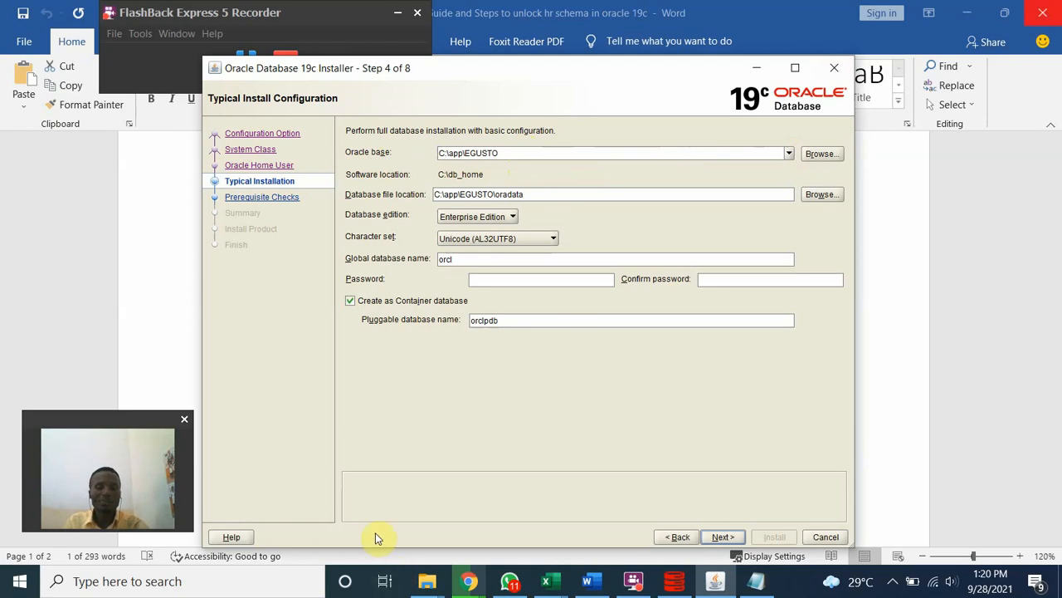
mouse_move(397, 264)
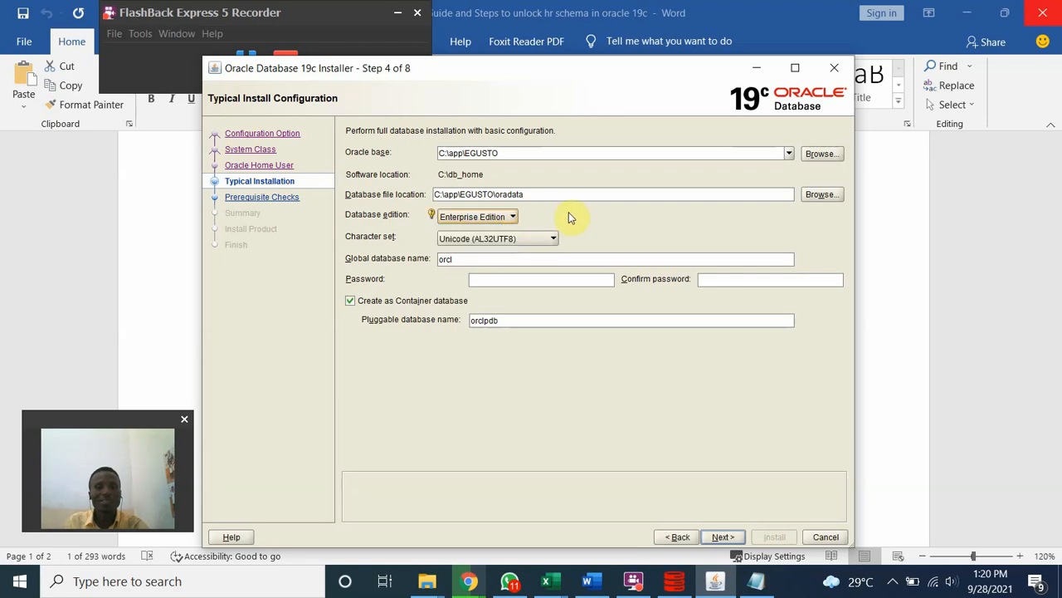
mouse_move(572, 214)
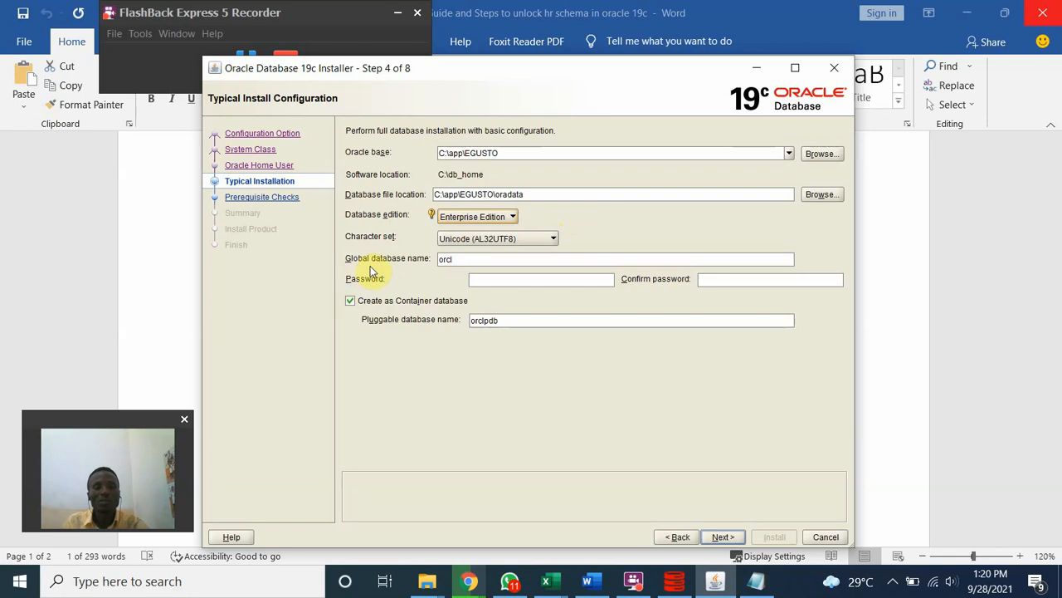
mouse_move(420, 271)
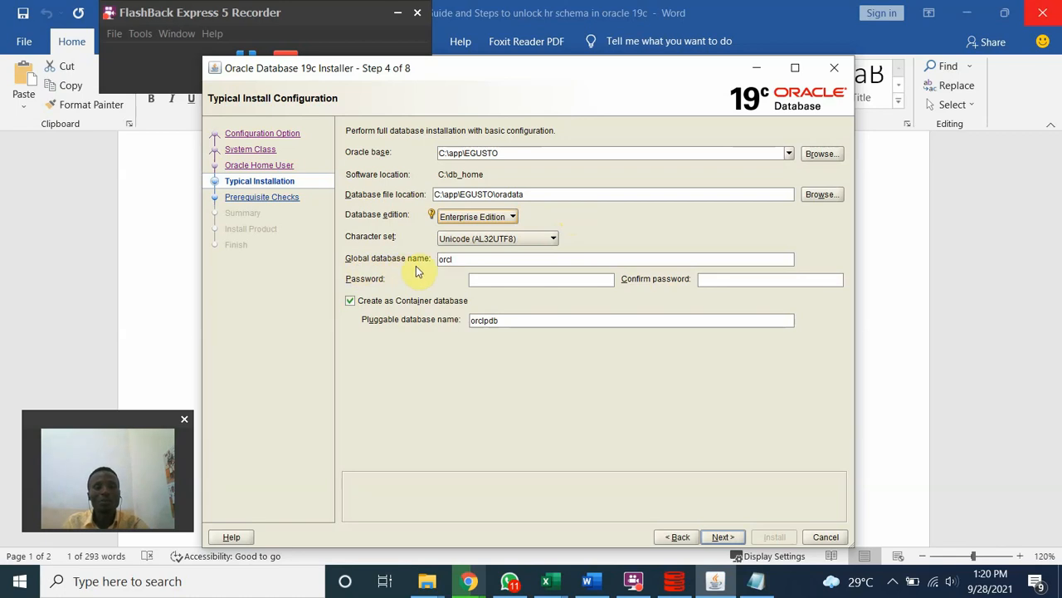
click(614, 259)
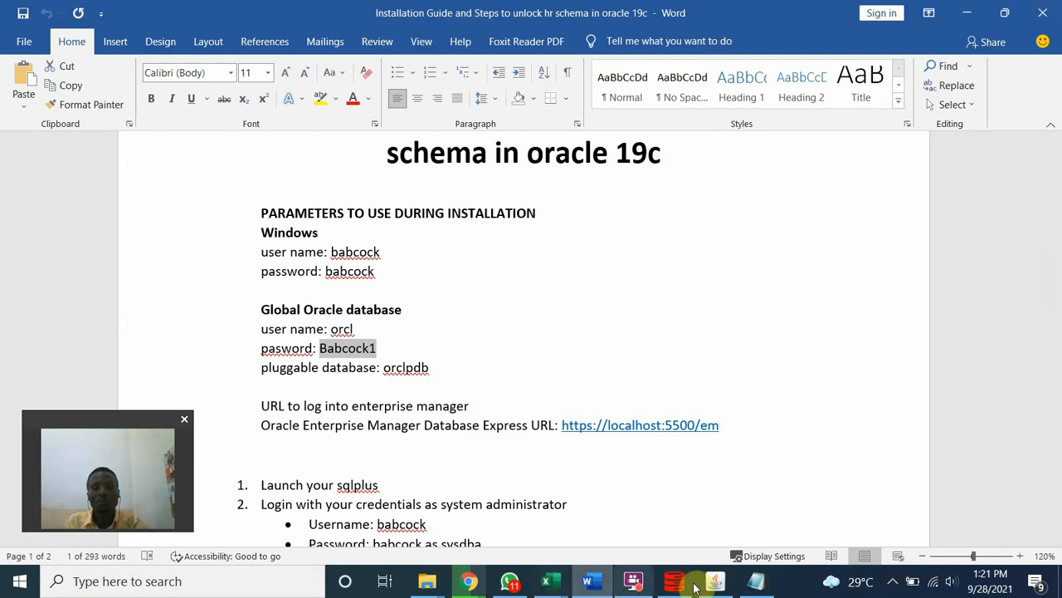
Copy the global database password from the Word notes into the installer
click(673, 581)
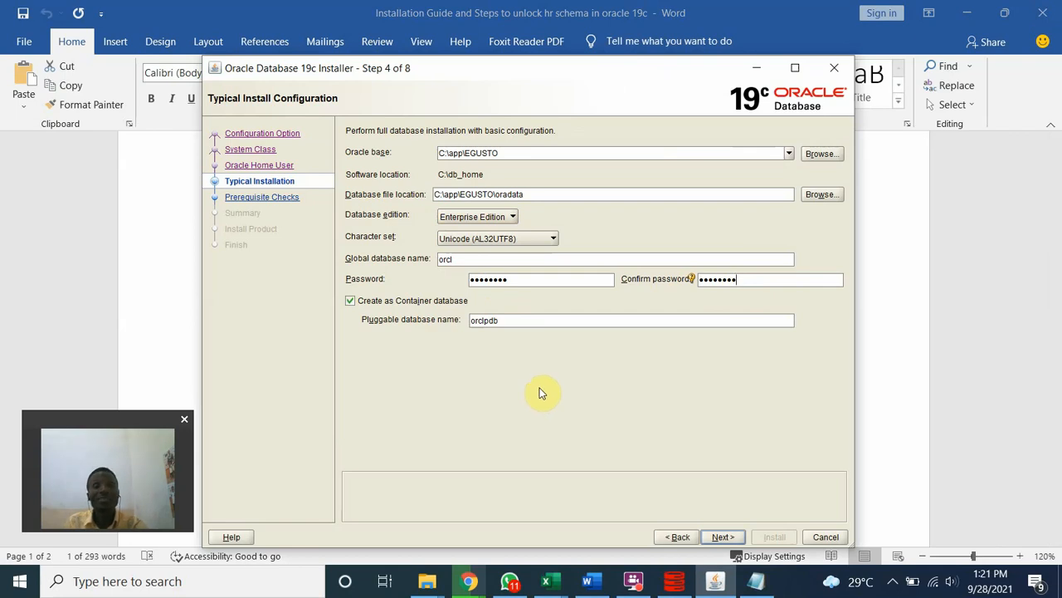
mouse_move(513, 371)
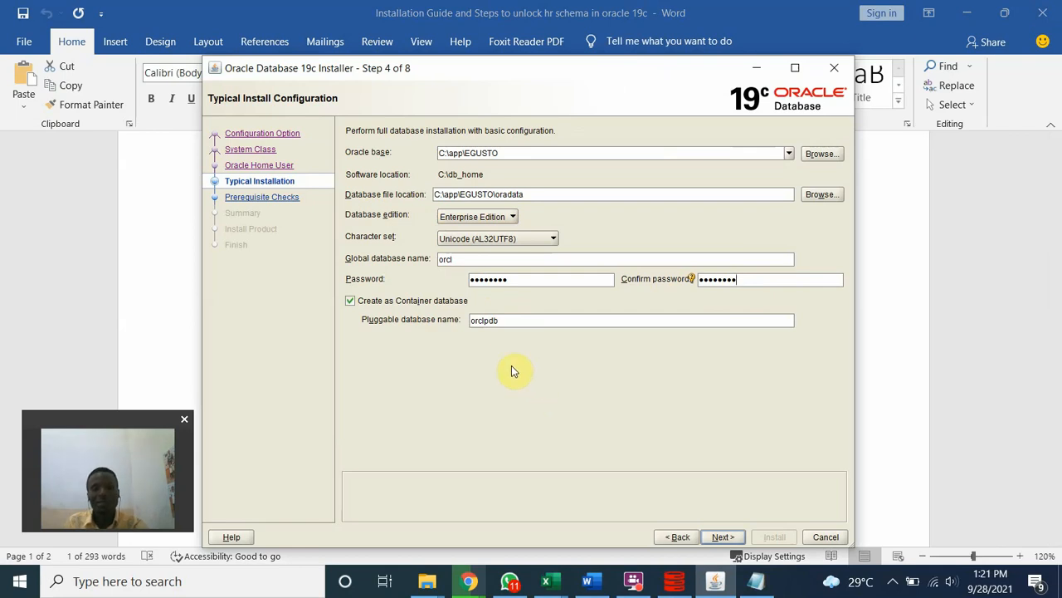
mouse_move(404, 371)
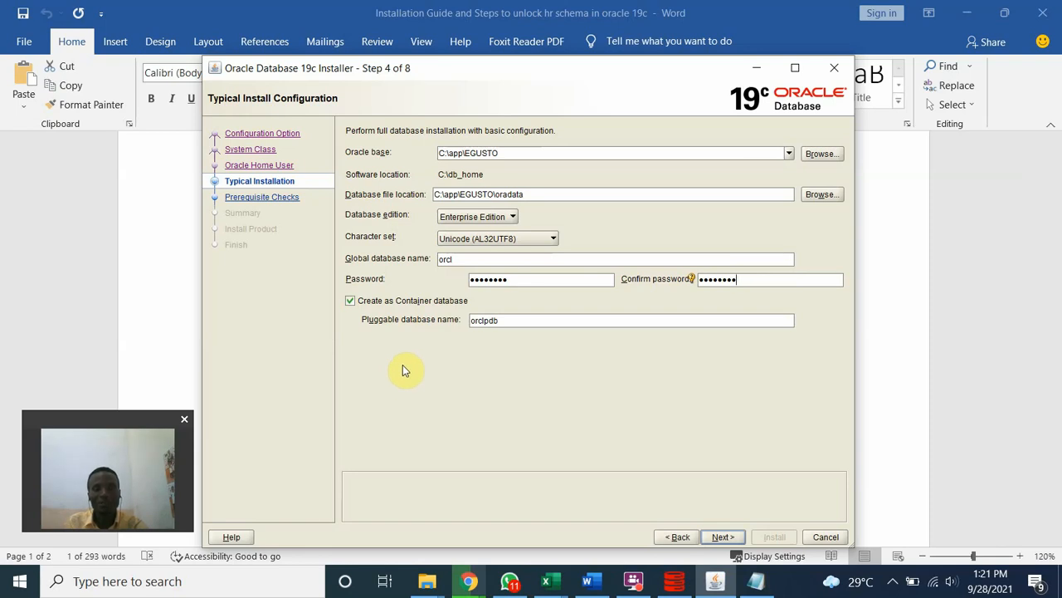
mouse_move(488, 357)
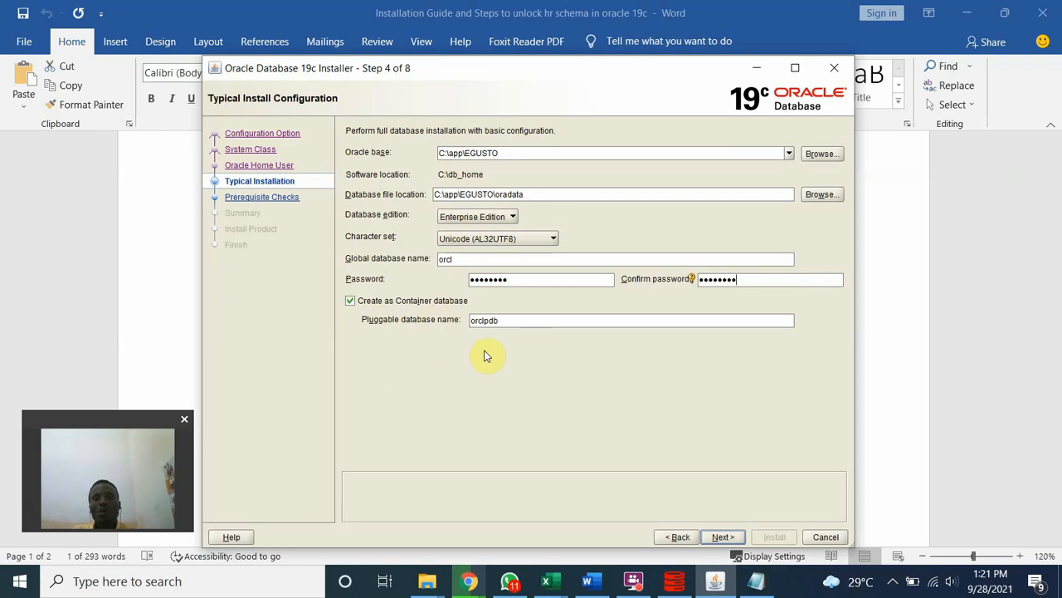
mouse_move(755, 372)
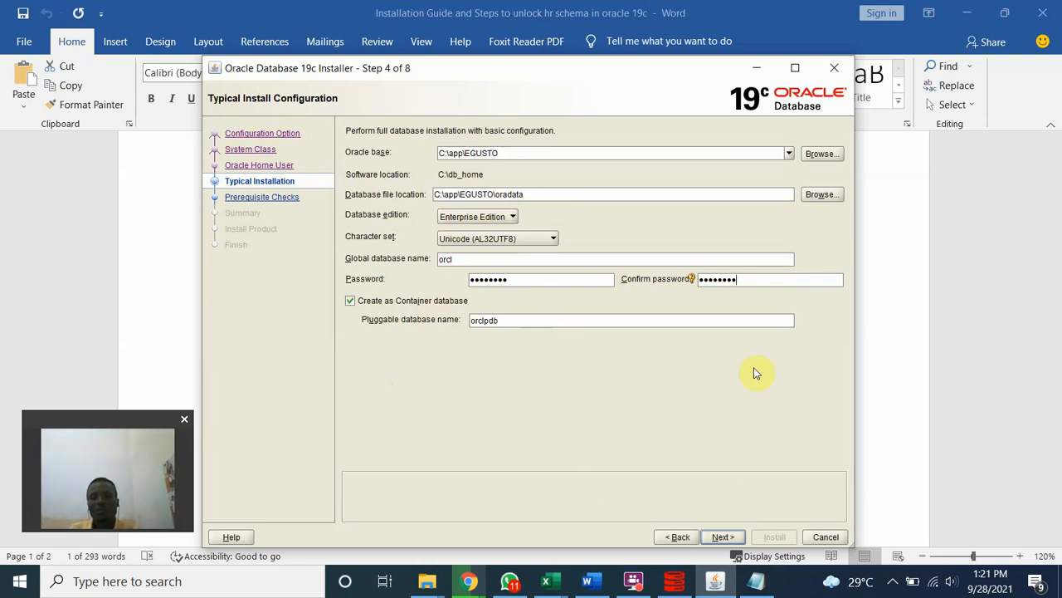
mouse_move(415, 335)
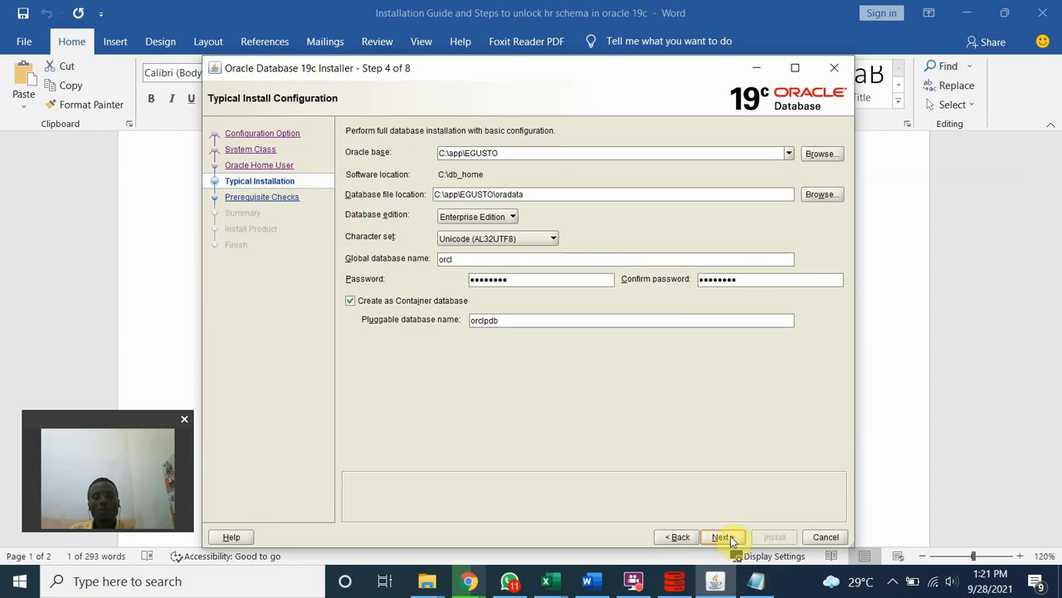
Leave the typical install page and accept the INS-35179 low-memory warning
click(723, 536)
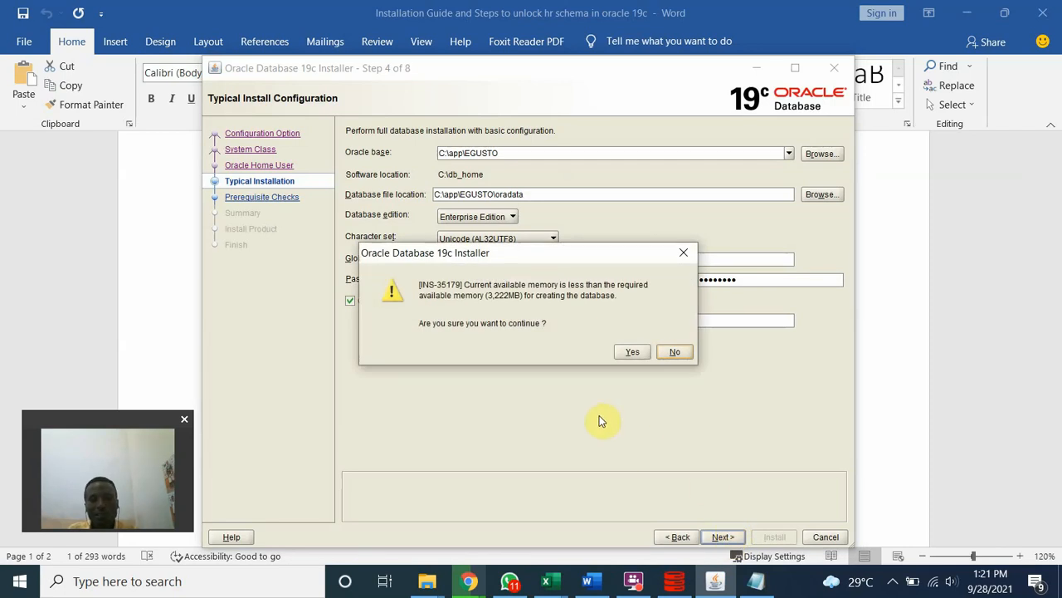
mouse_move(604, 417)
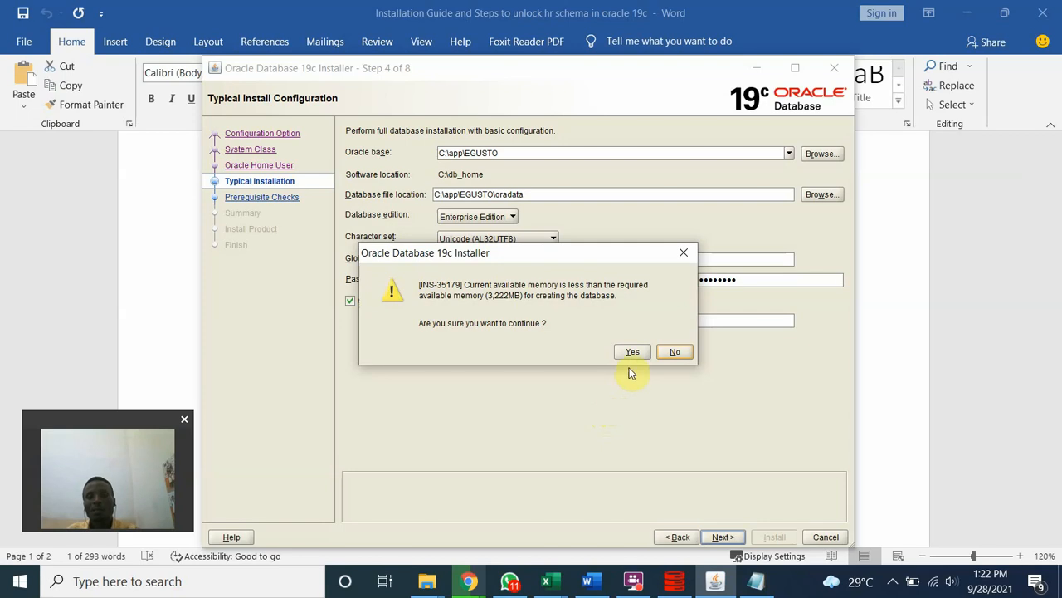
click(631, 352)
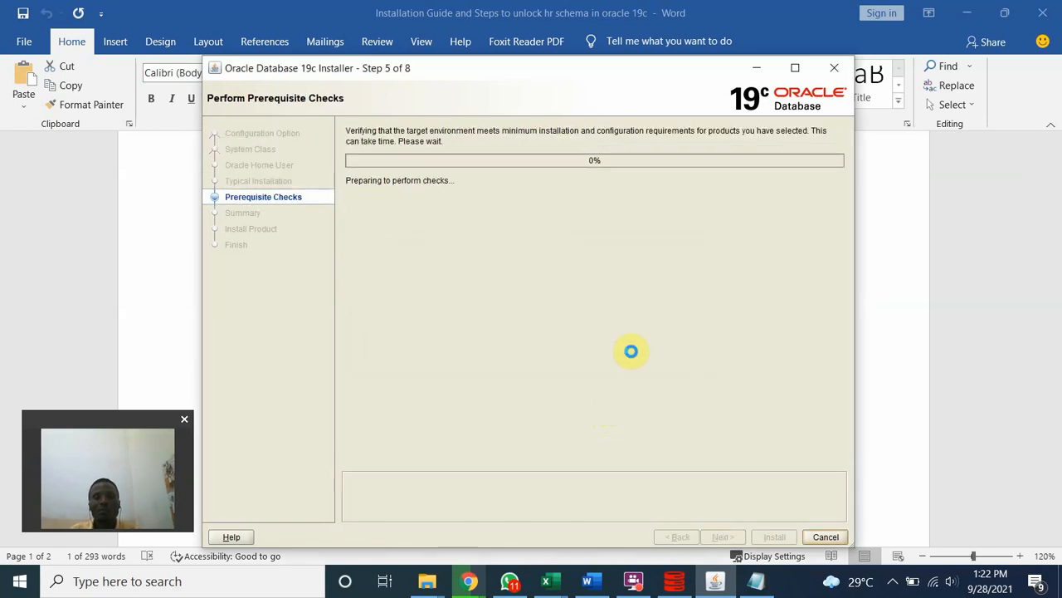
mouse_move(646, 349)
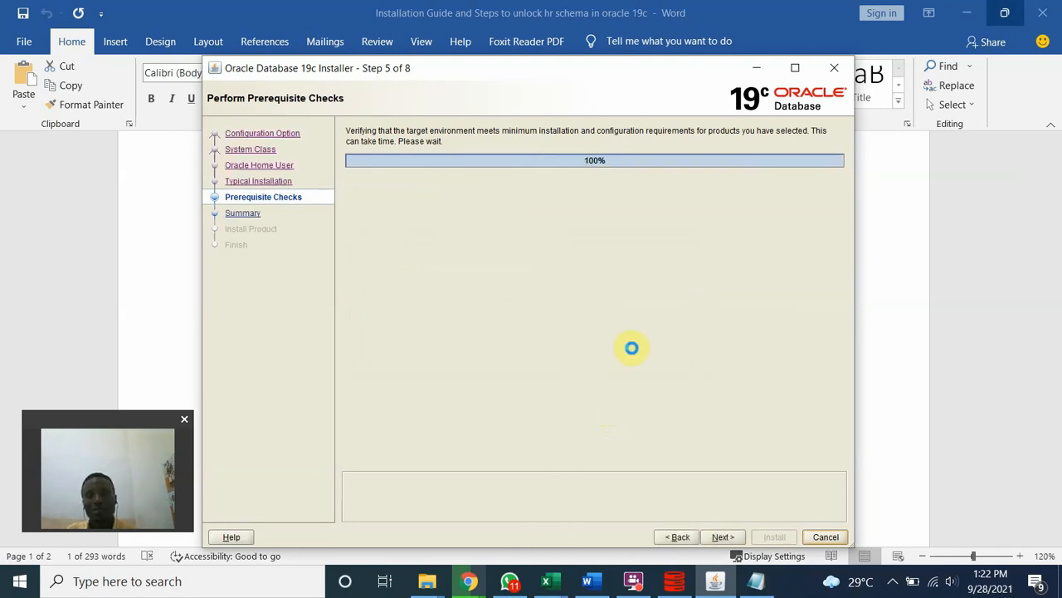
Move on to the Summary page once prerequisite checks reach 100%
click(722, 536)
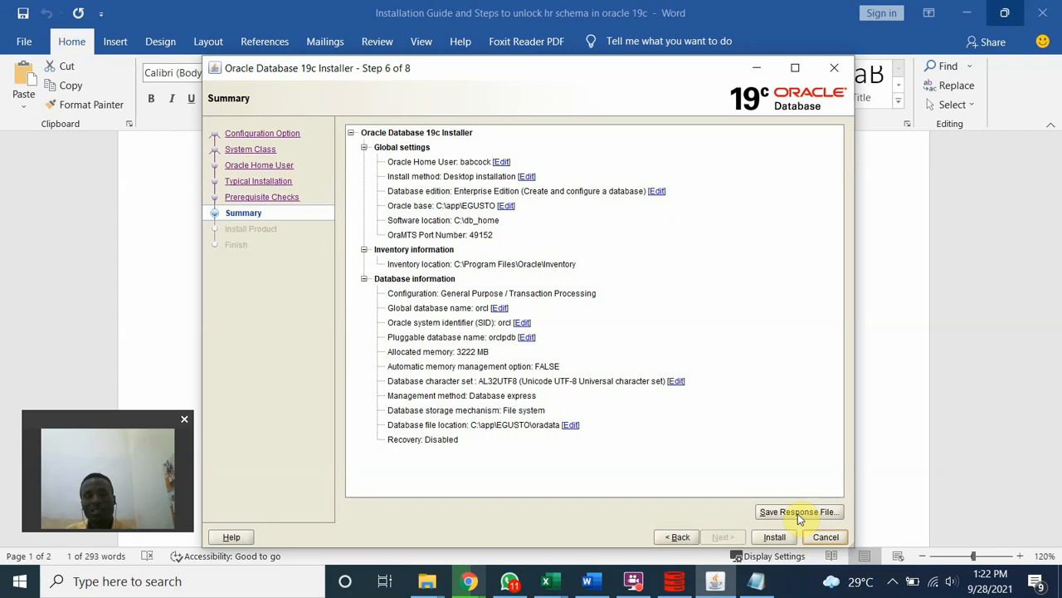
Save the response file as db.rsp and confirm replacing the existing copy
click(798, 512)
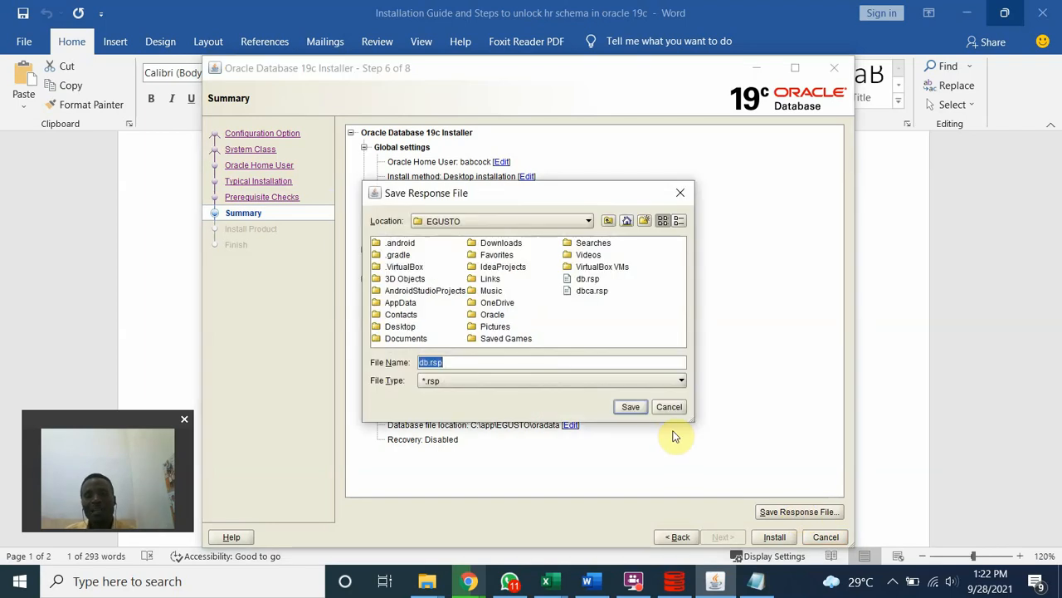
click(630, 407)
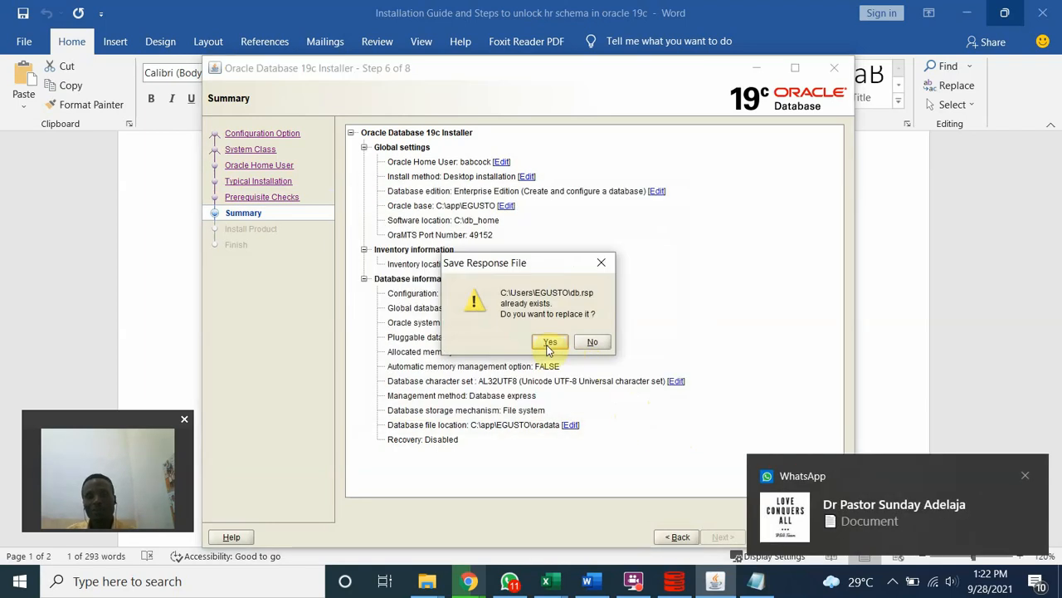
click(549, 342)
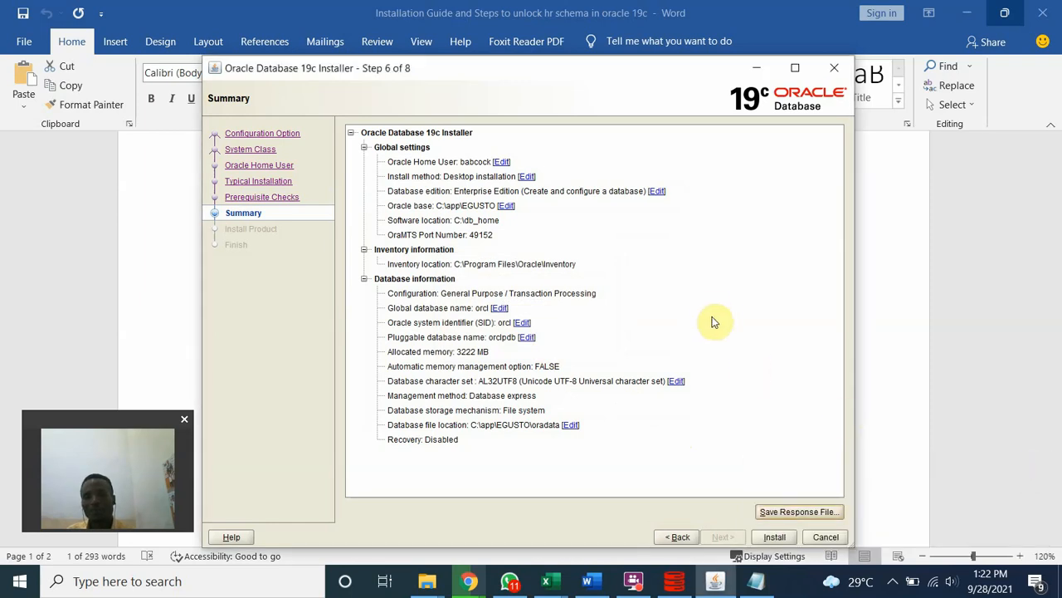
mouse_move(713, 311)
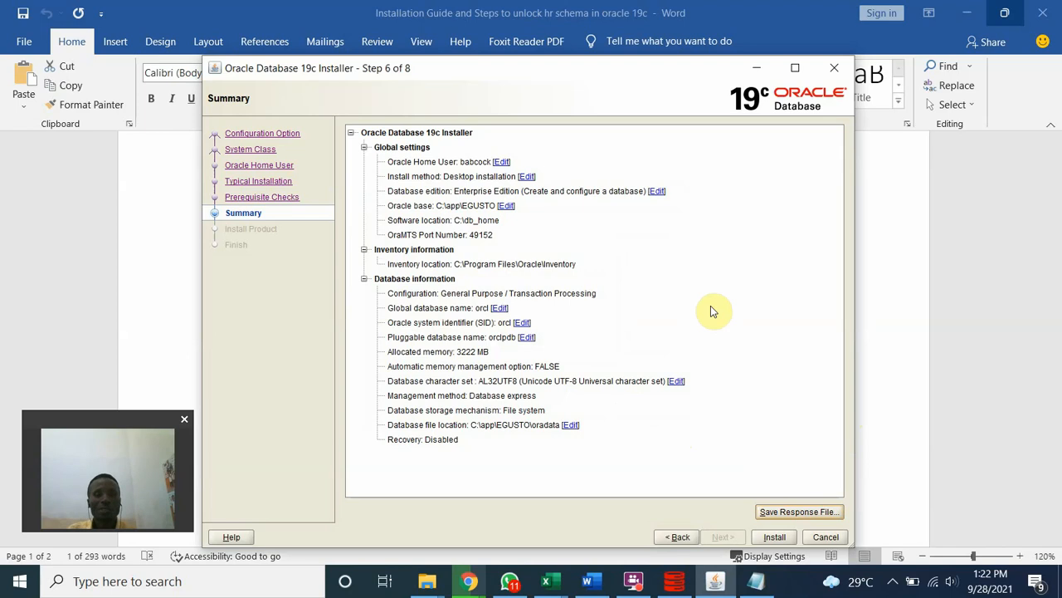
mouse_move(890, 382)
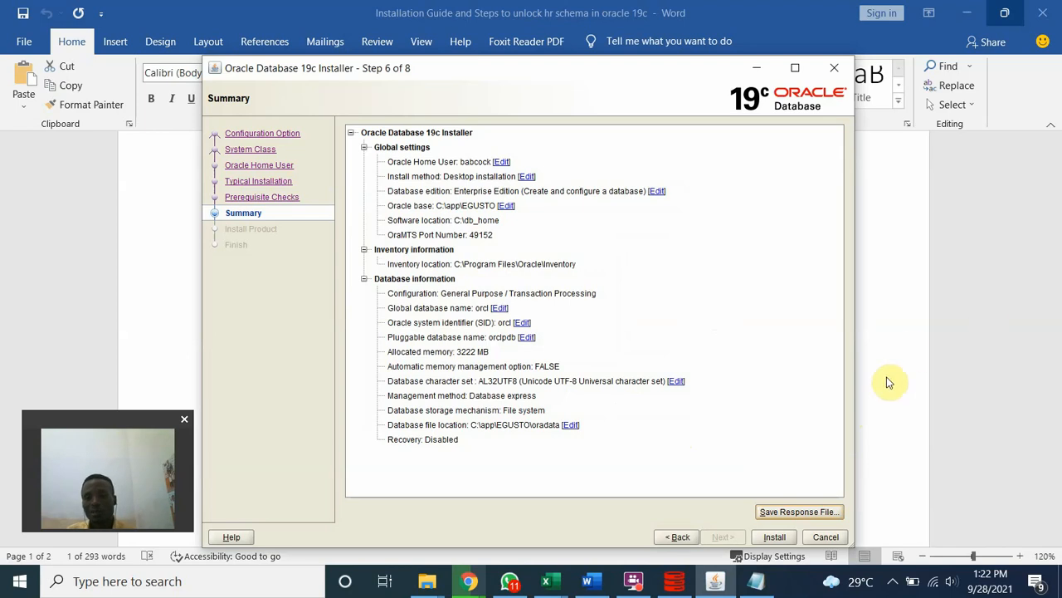
Start Step 7, Install Product, from the Summary page
click(773, 536)
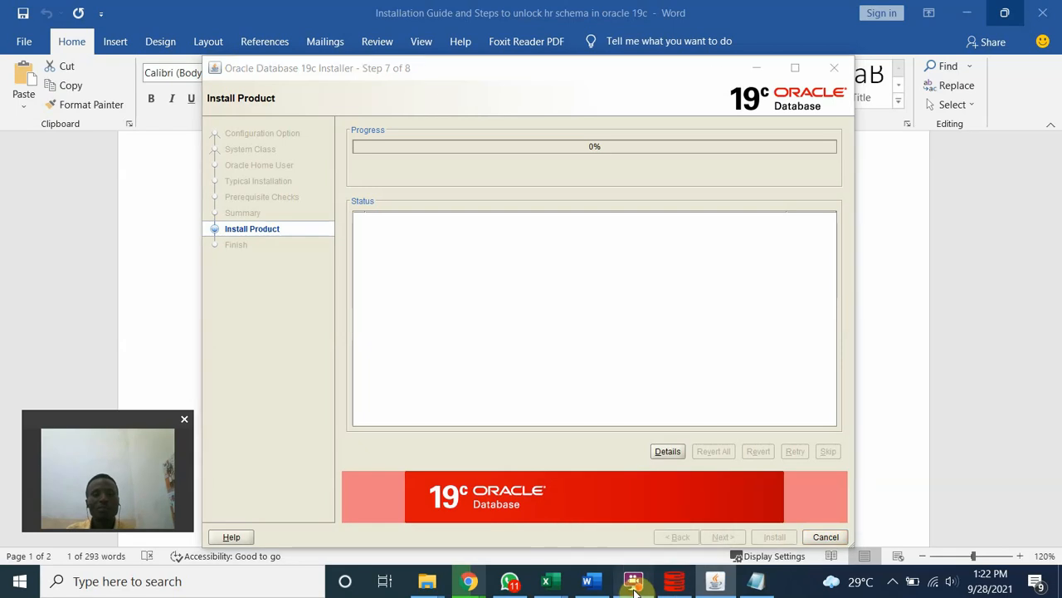
click(633, 580)
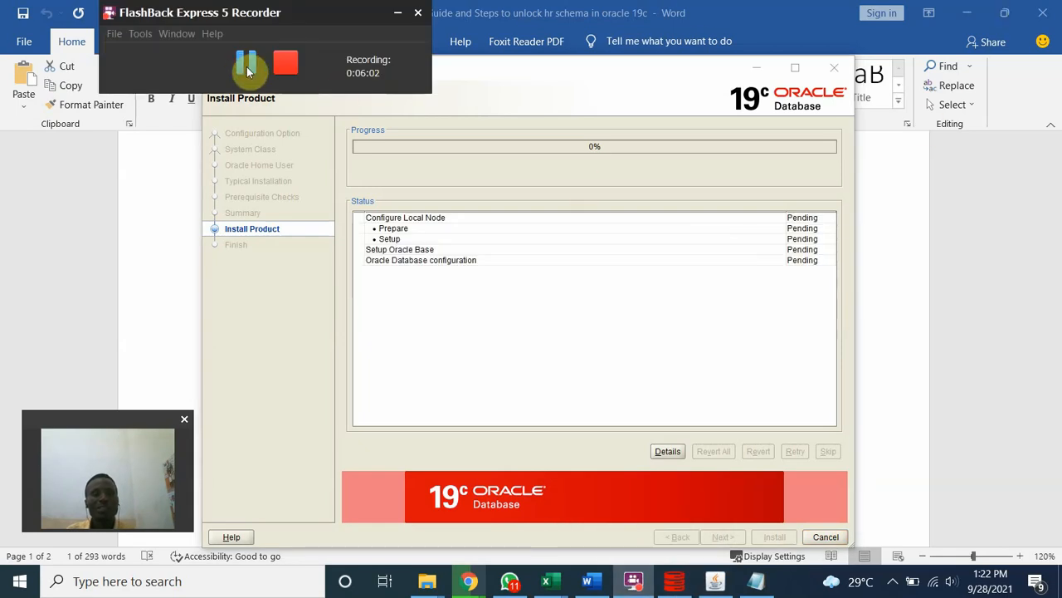